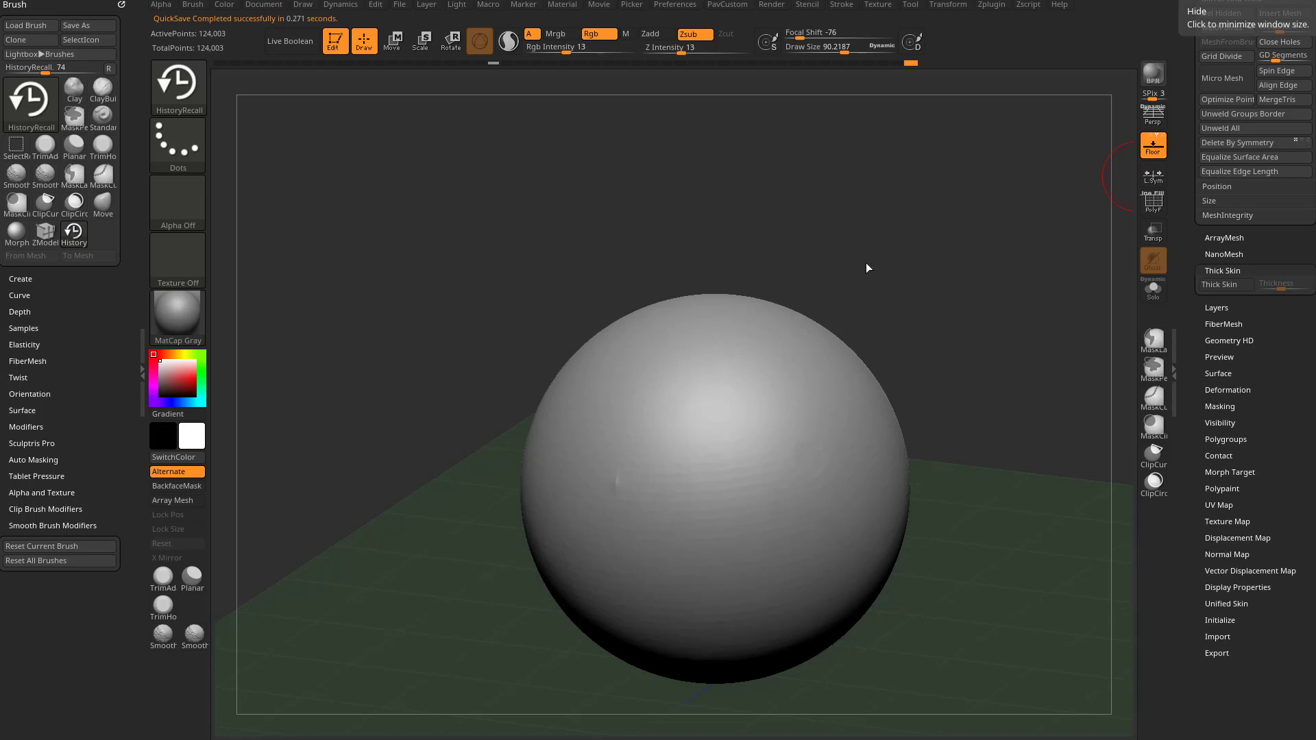
Load the Dog.ZPR greyhound project from LightBox's Project list, replacing the sphere
drag(868, 267, 906, 259)
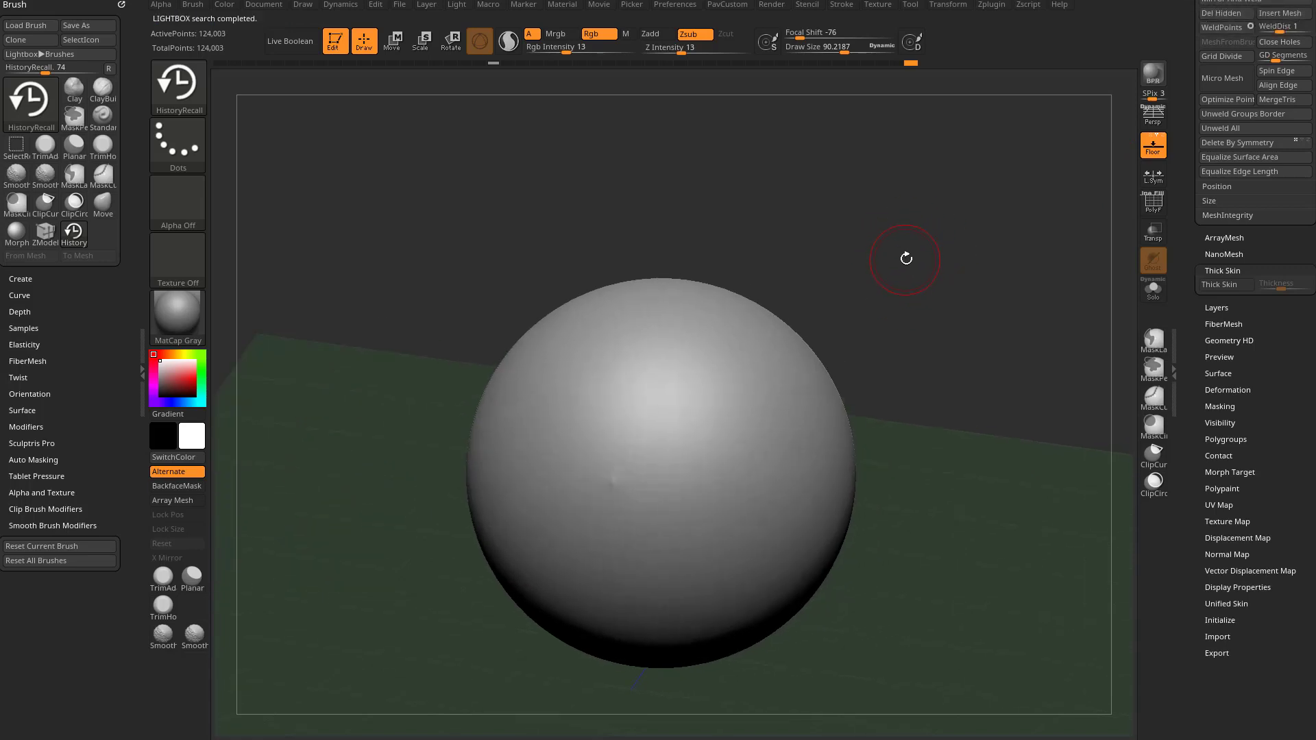
click(312, 81)
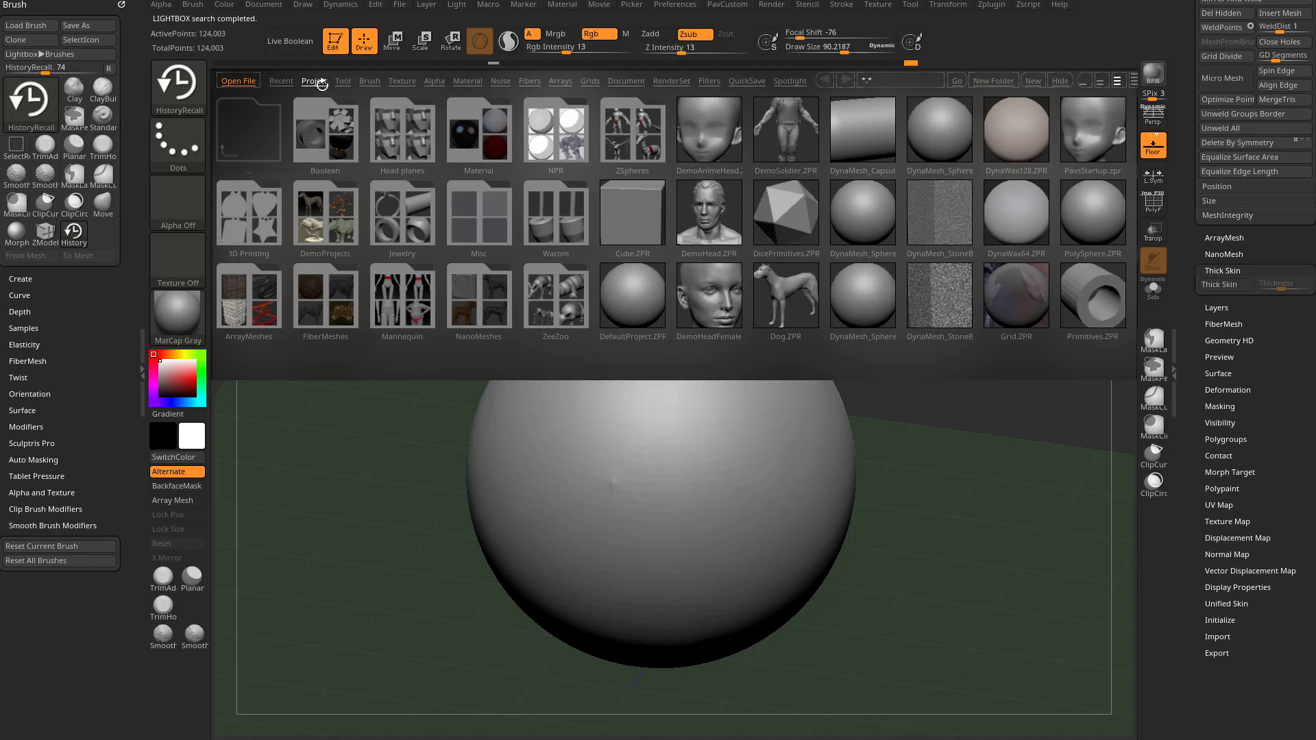
click(314, 81)
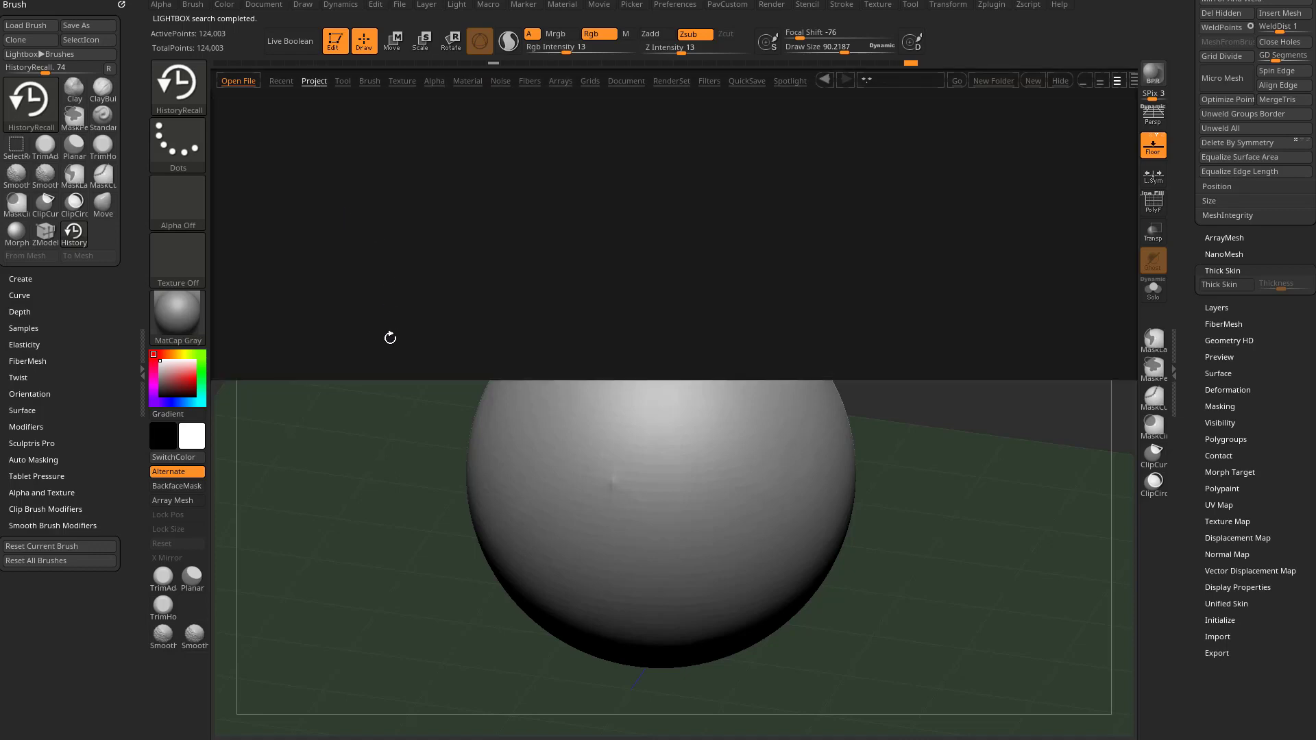
click(314, 81)
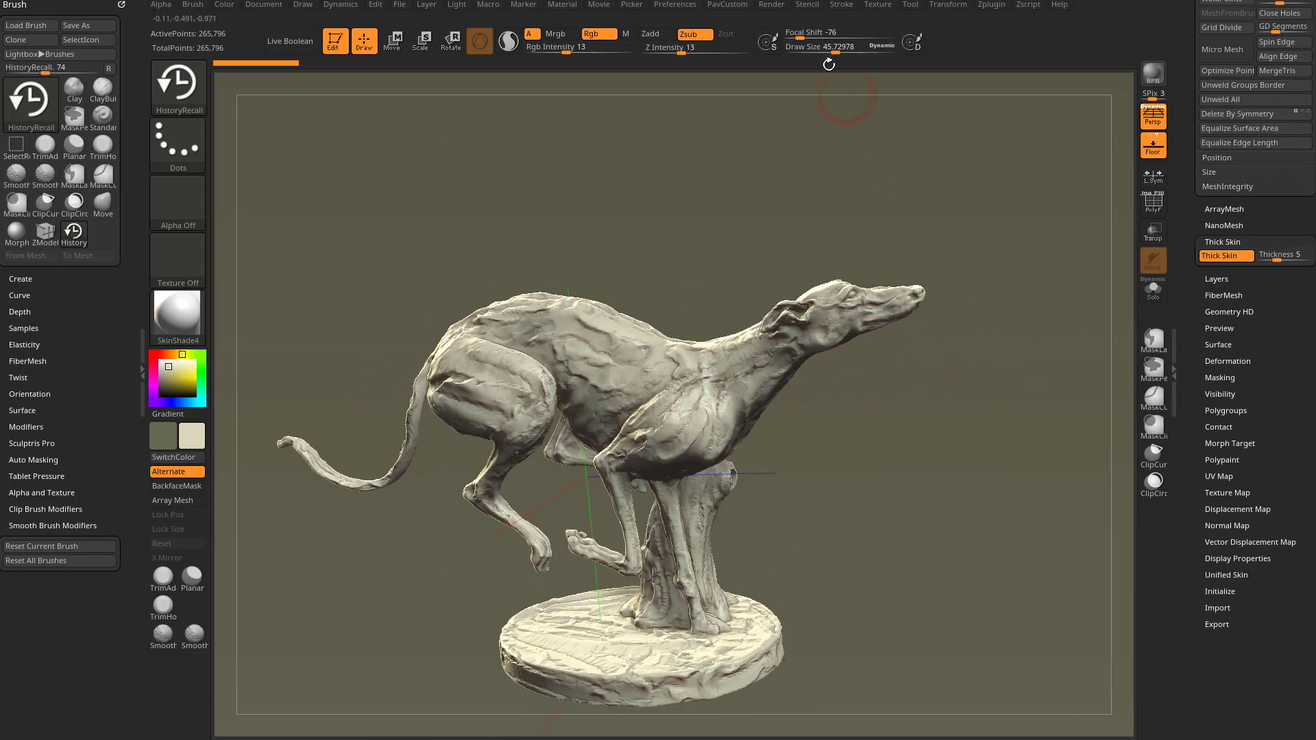
click(771, 6)
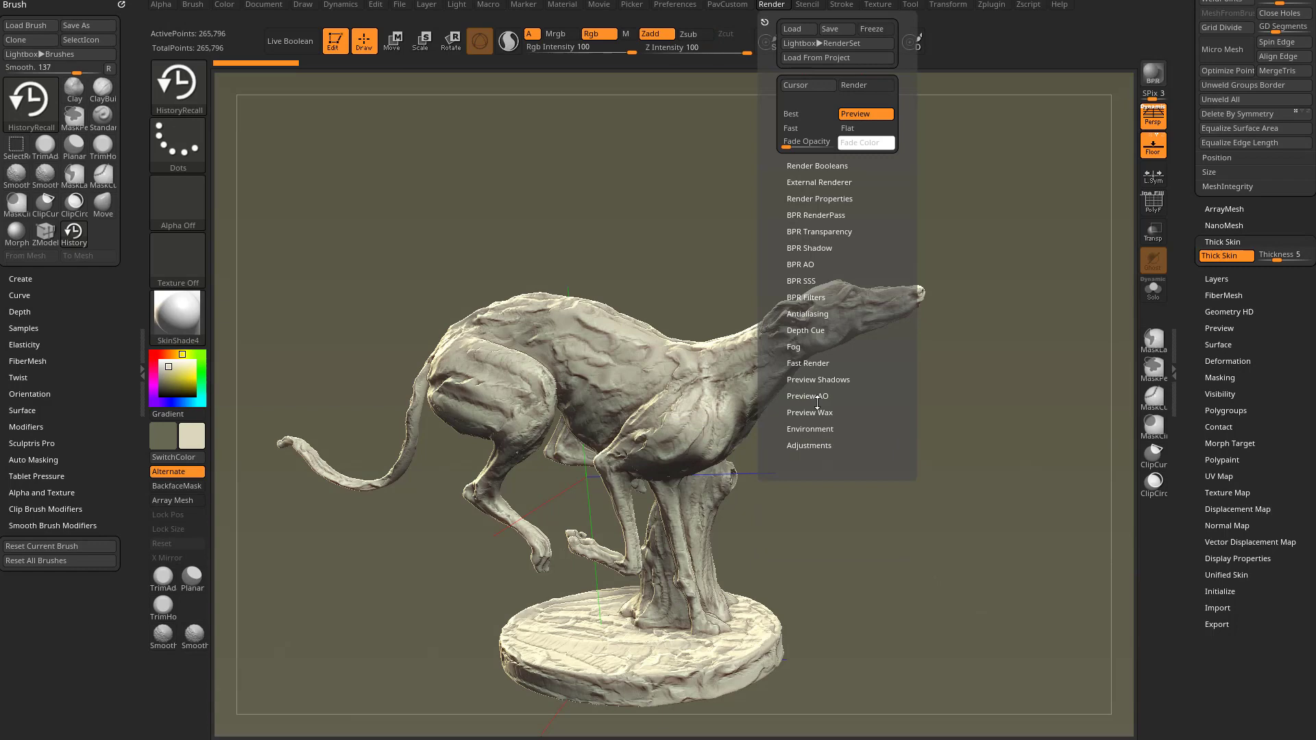
click(1153, 74)
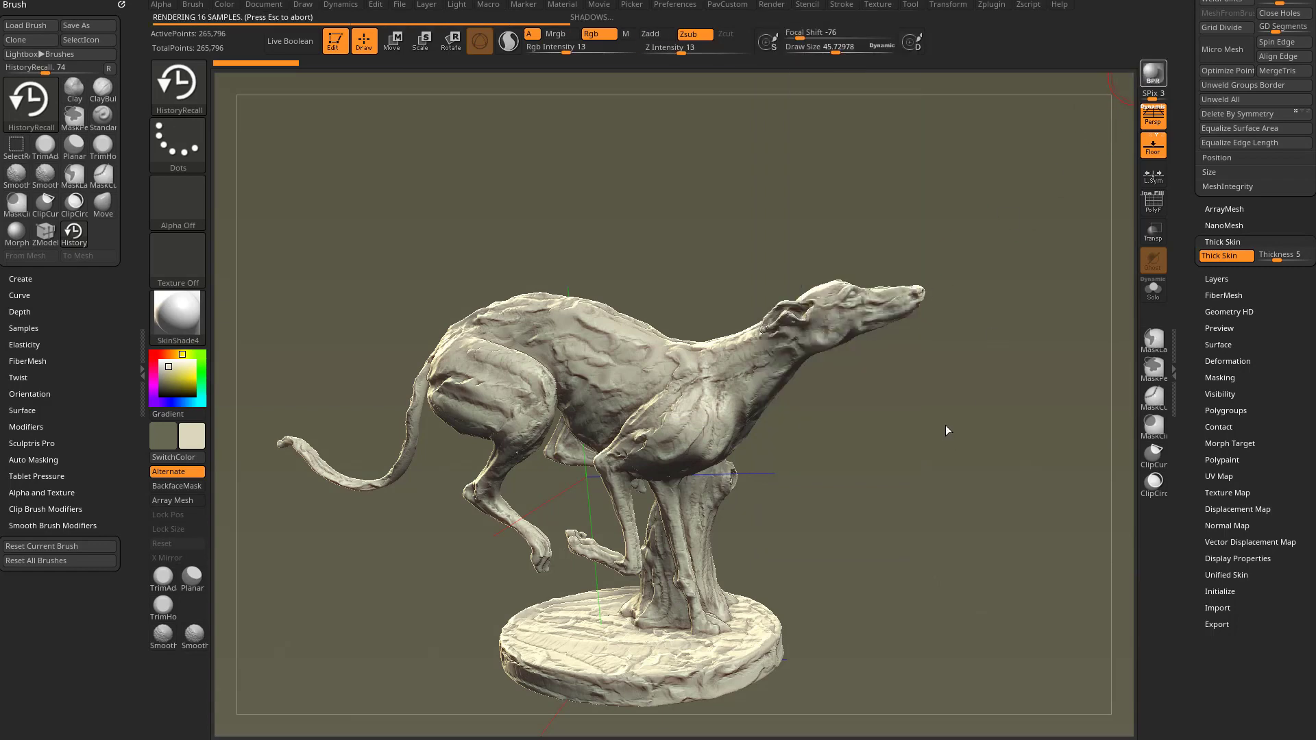
drag(949, 429, 996, 431)
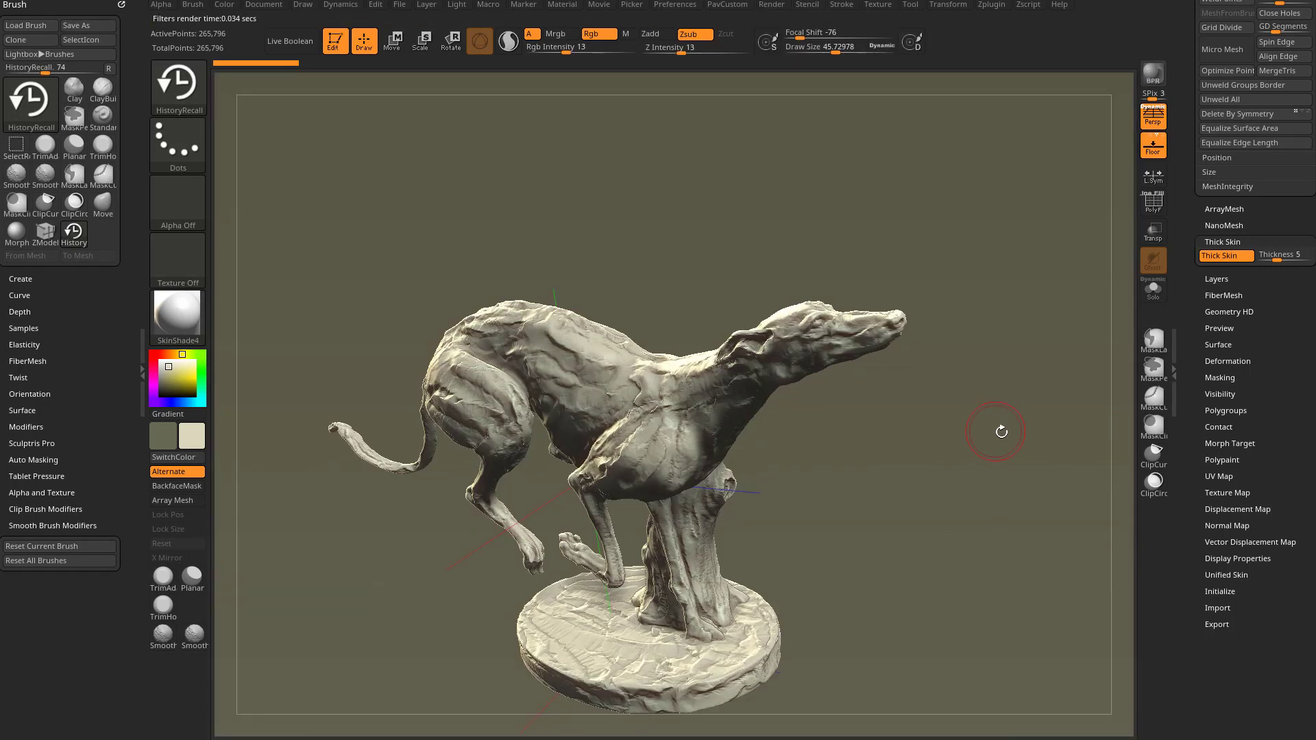
drag(995, 432, 951, 449)
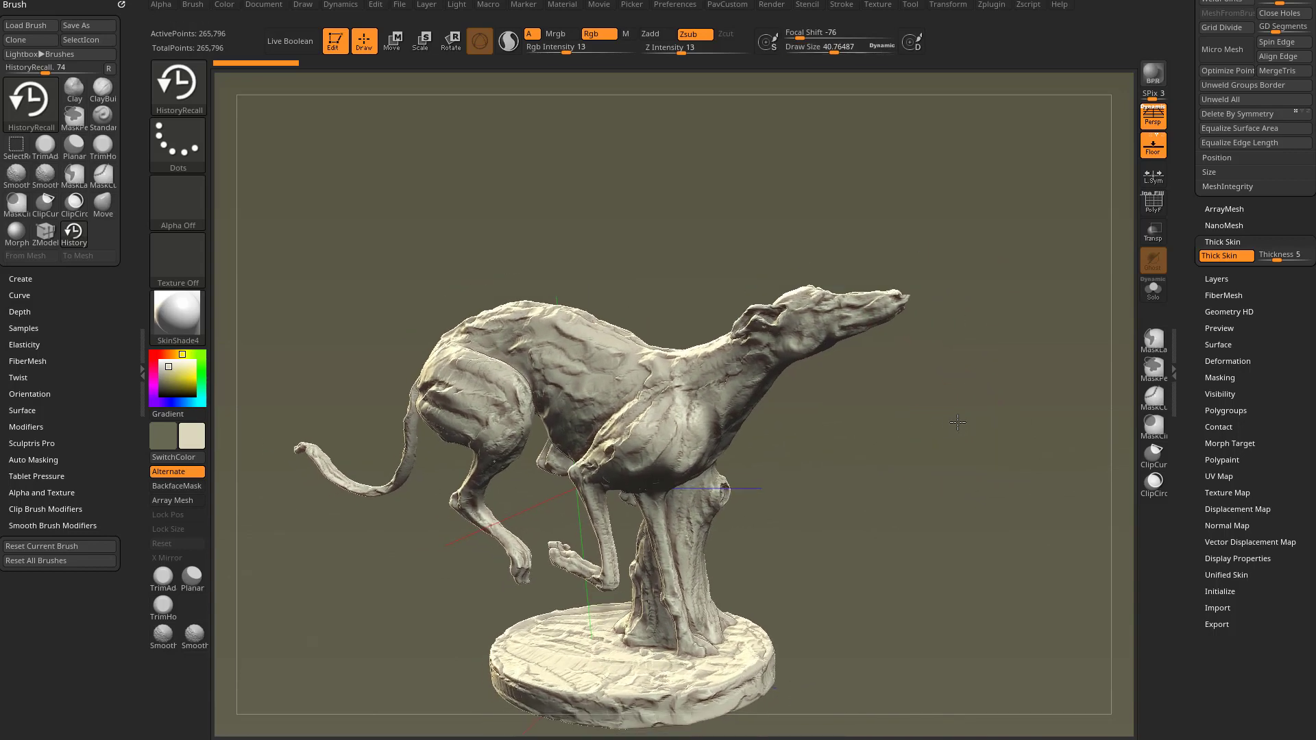
drag(957, 422, 881, 431)
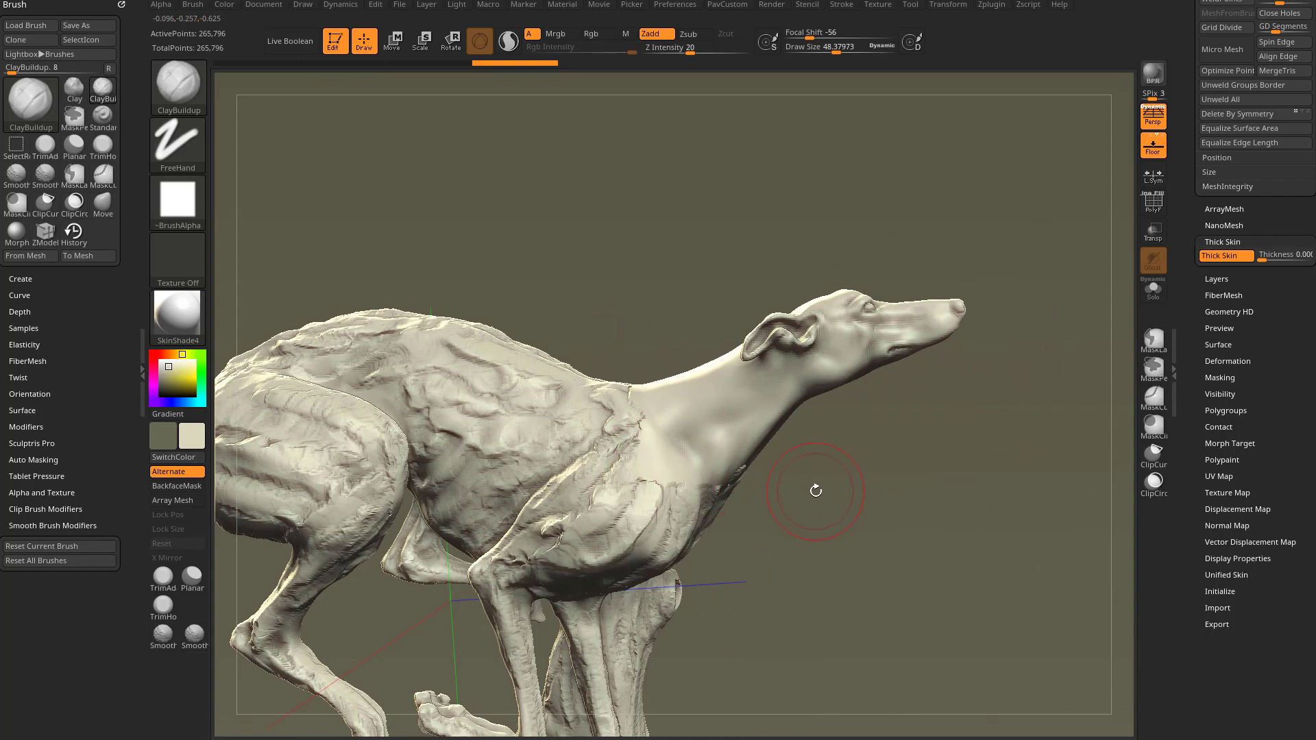
View the neck and shoulder, adjust draw size and enable Thick Skin in Tool > Geometry
drag(816, 490, 932, 493)
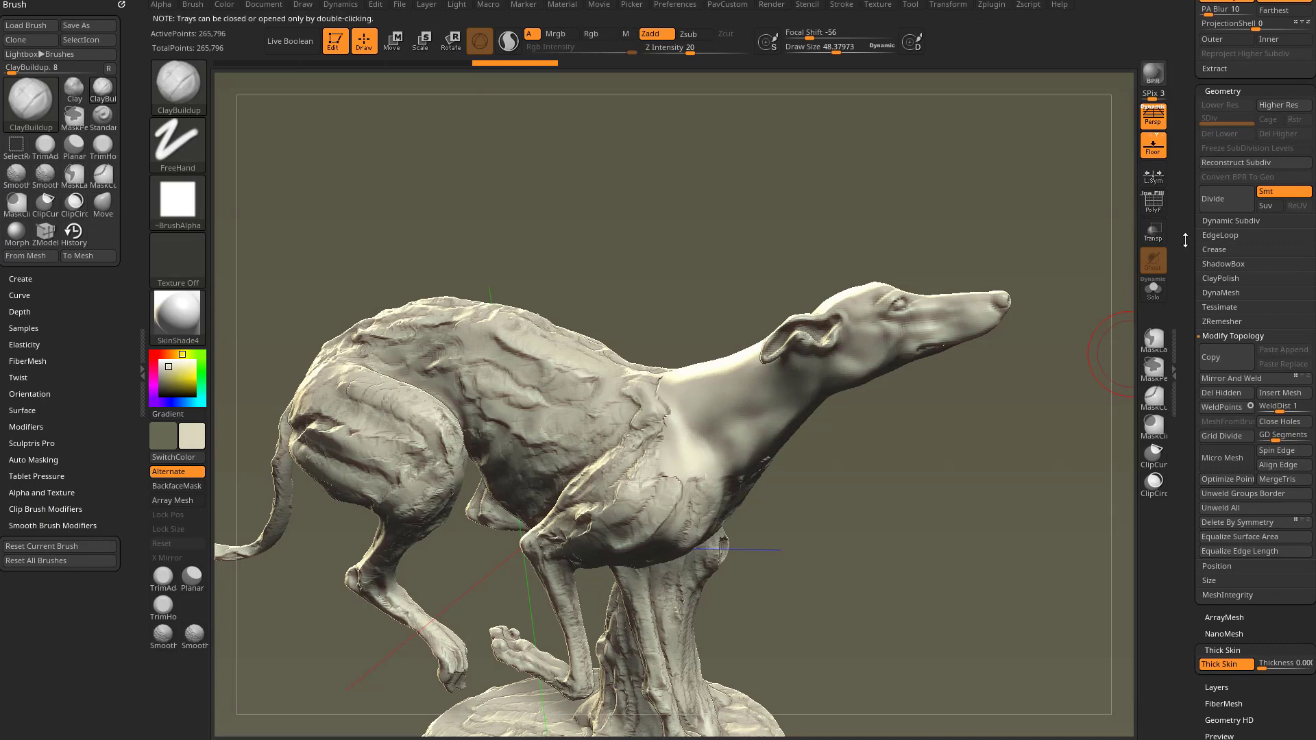
scroll(down, 3)
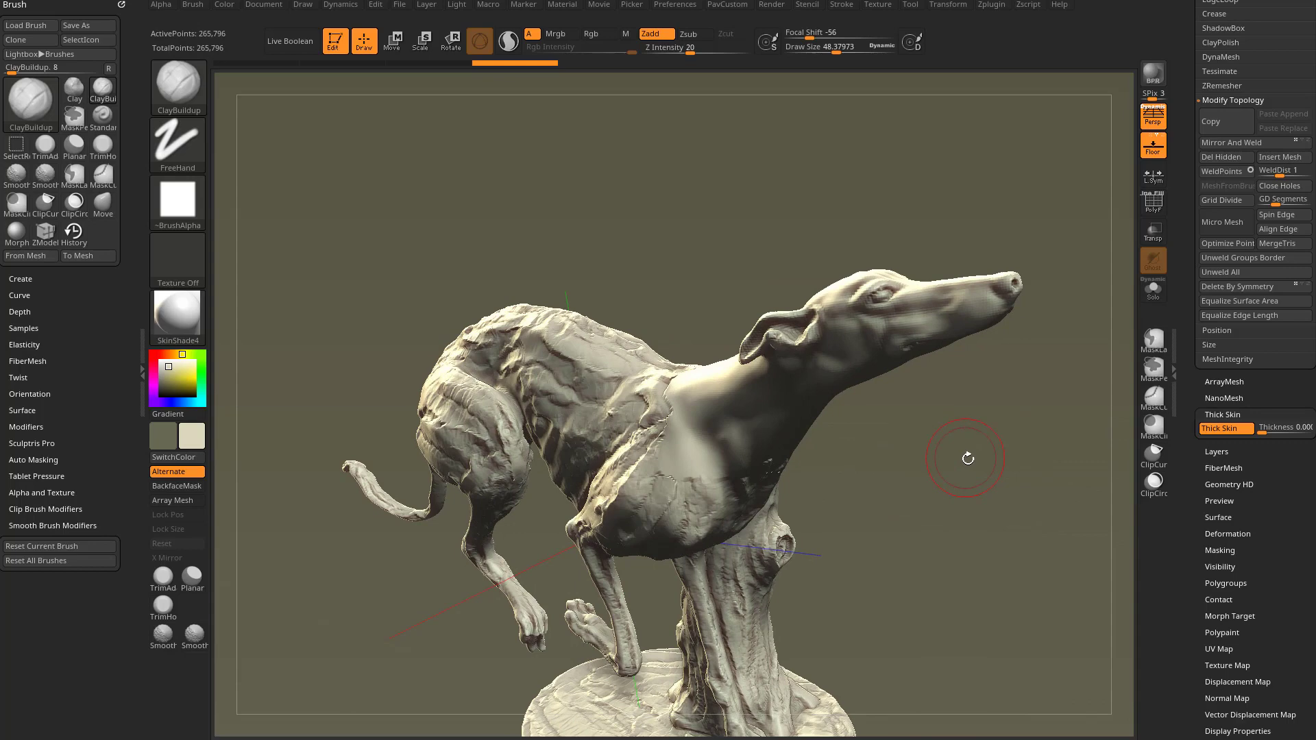
drag(966, 458, 930, 577)
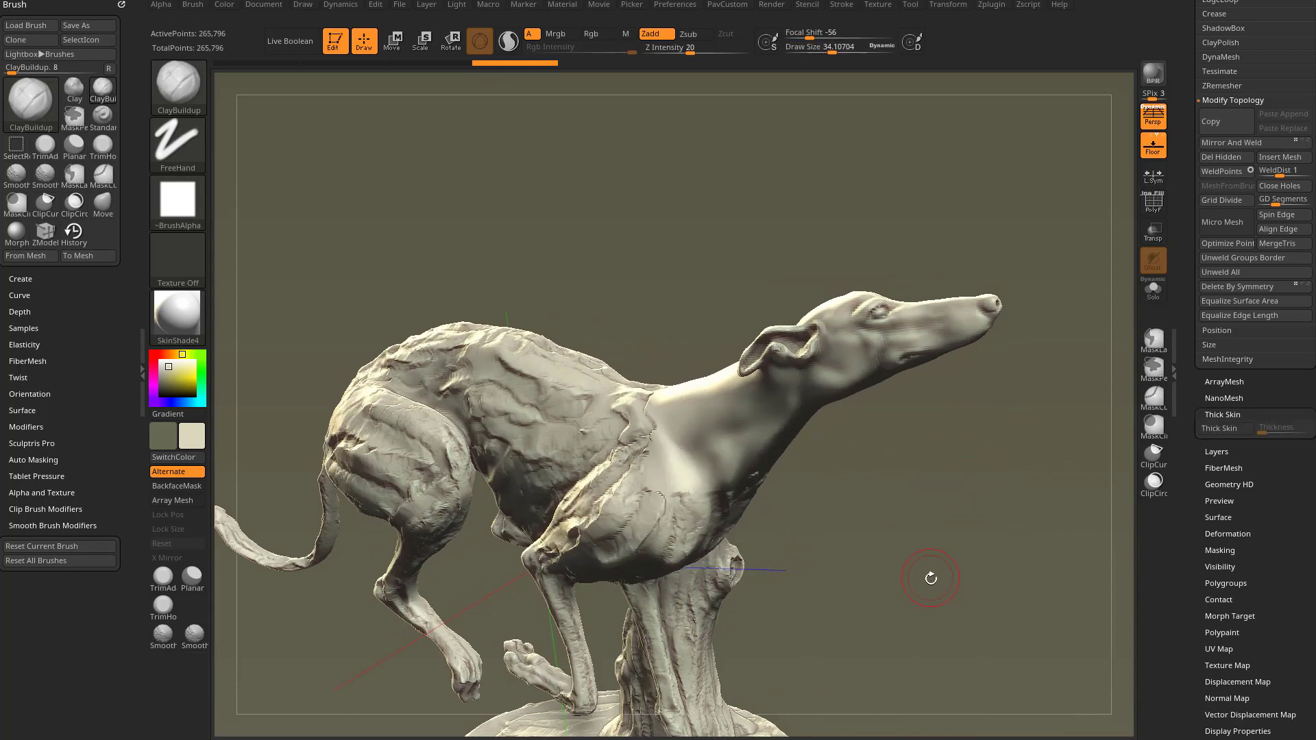
click(1224, 428)
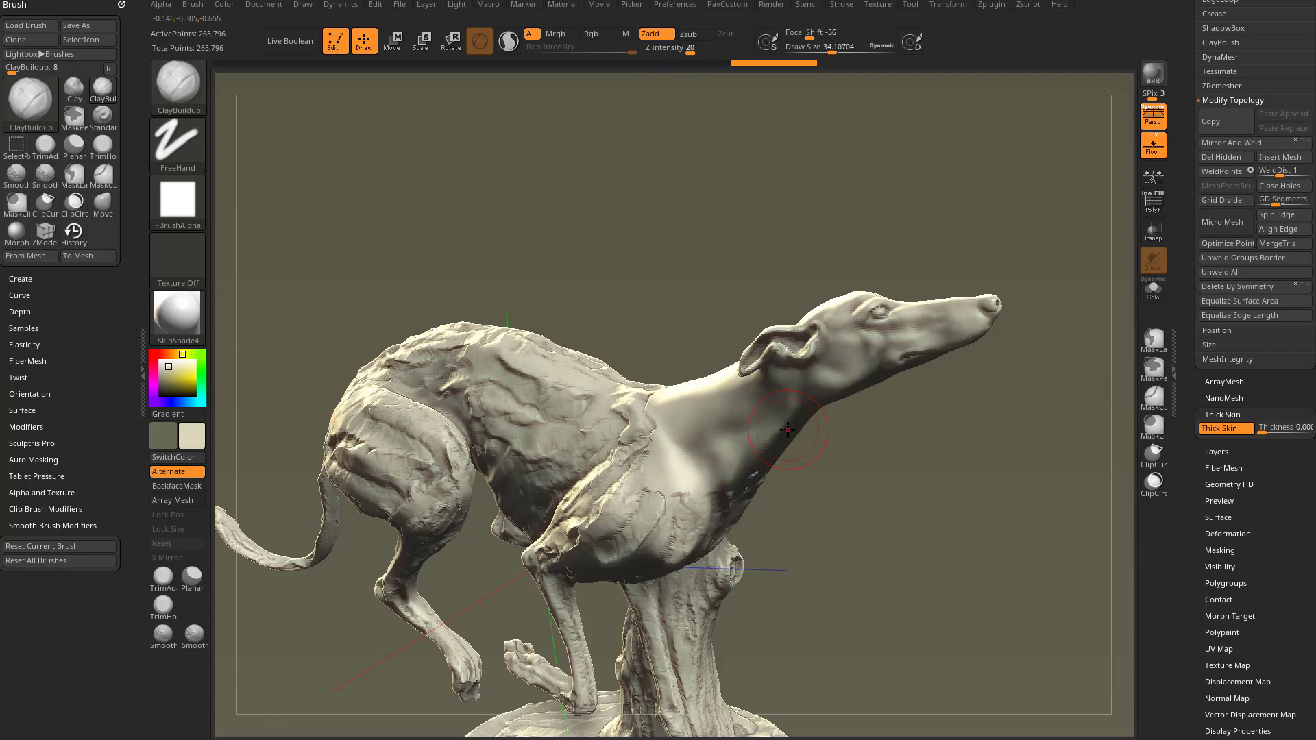
drag(790, 429, 810, 511)
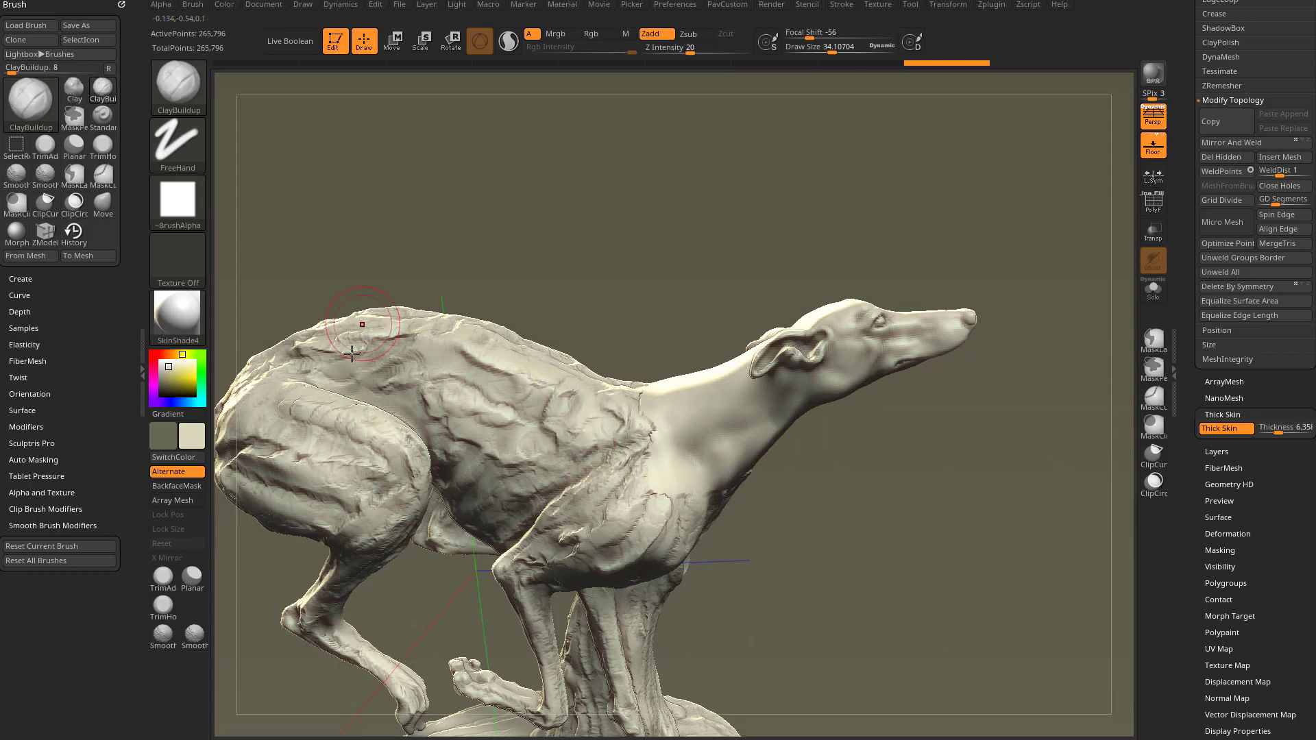
Lay thick ClayBuildup slabs along the back, shoulder and hind leg at thickness 20
drag(353, 345, 533, 399)
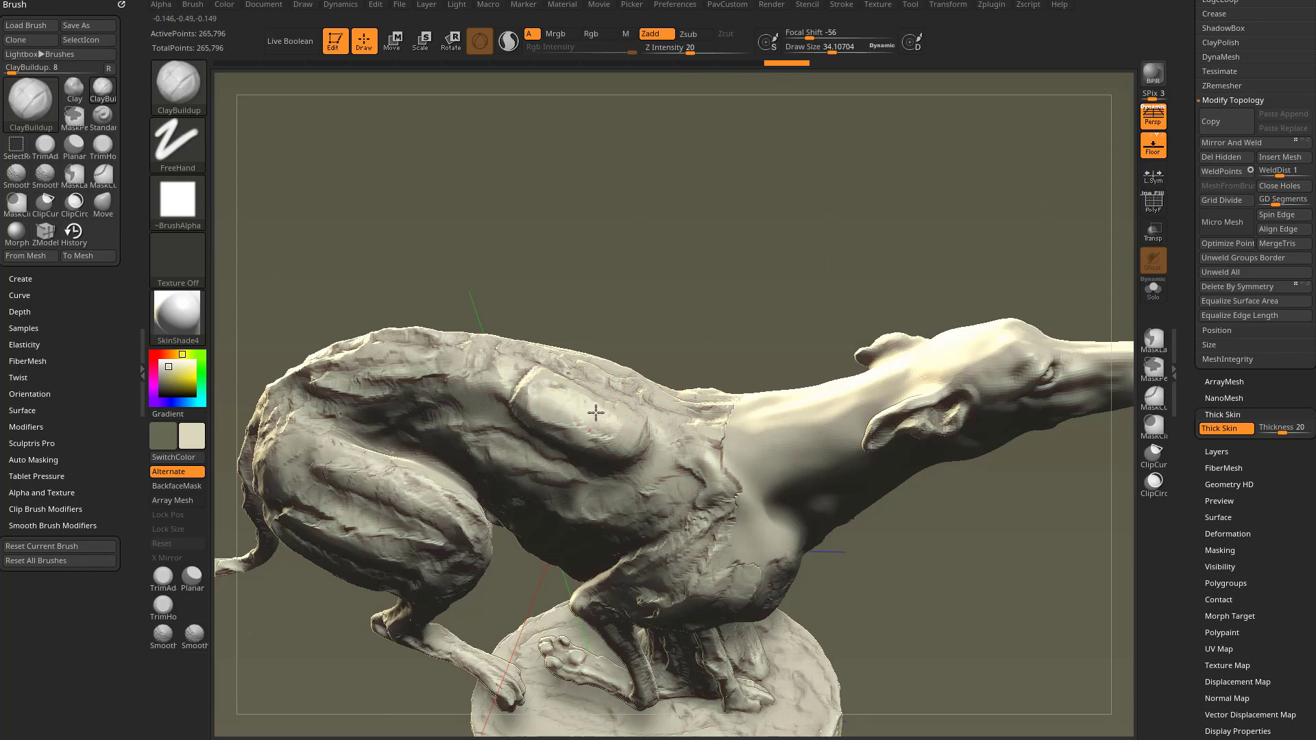
drag(593, 413, 629, 429)
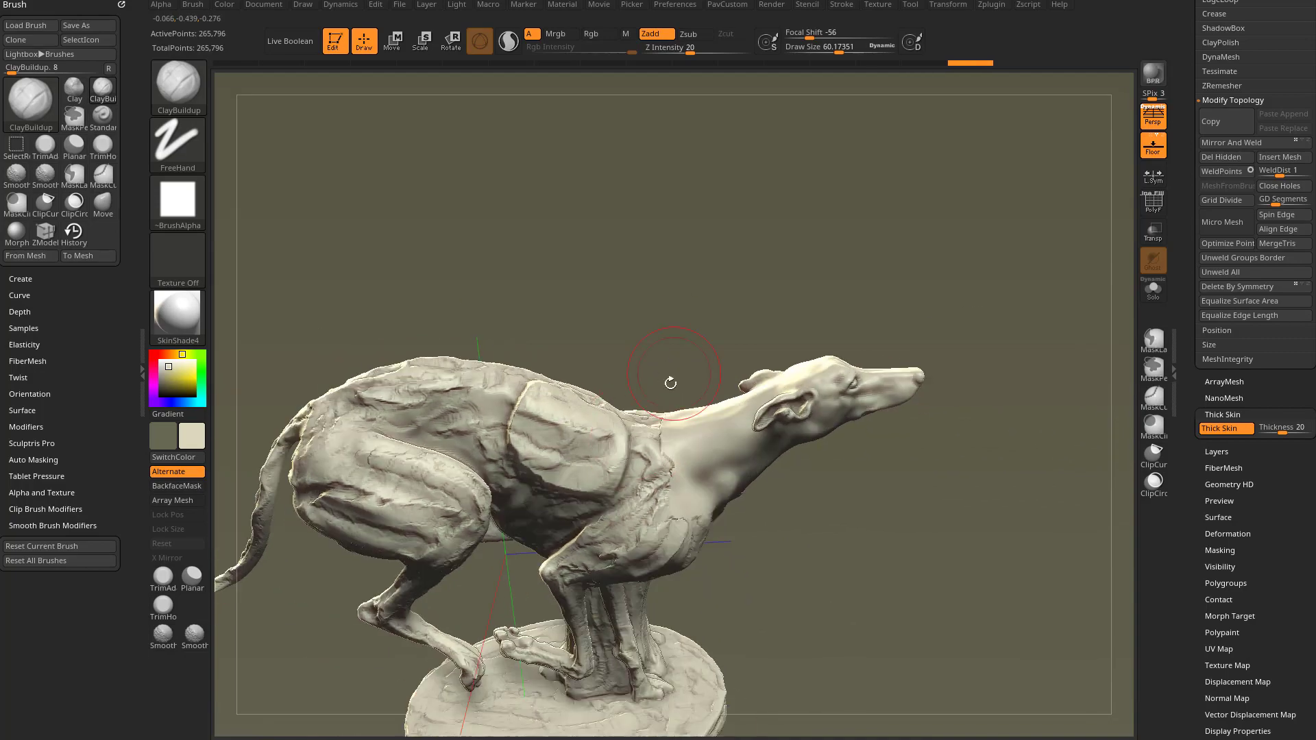
drag(671, 369, 545, 332)
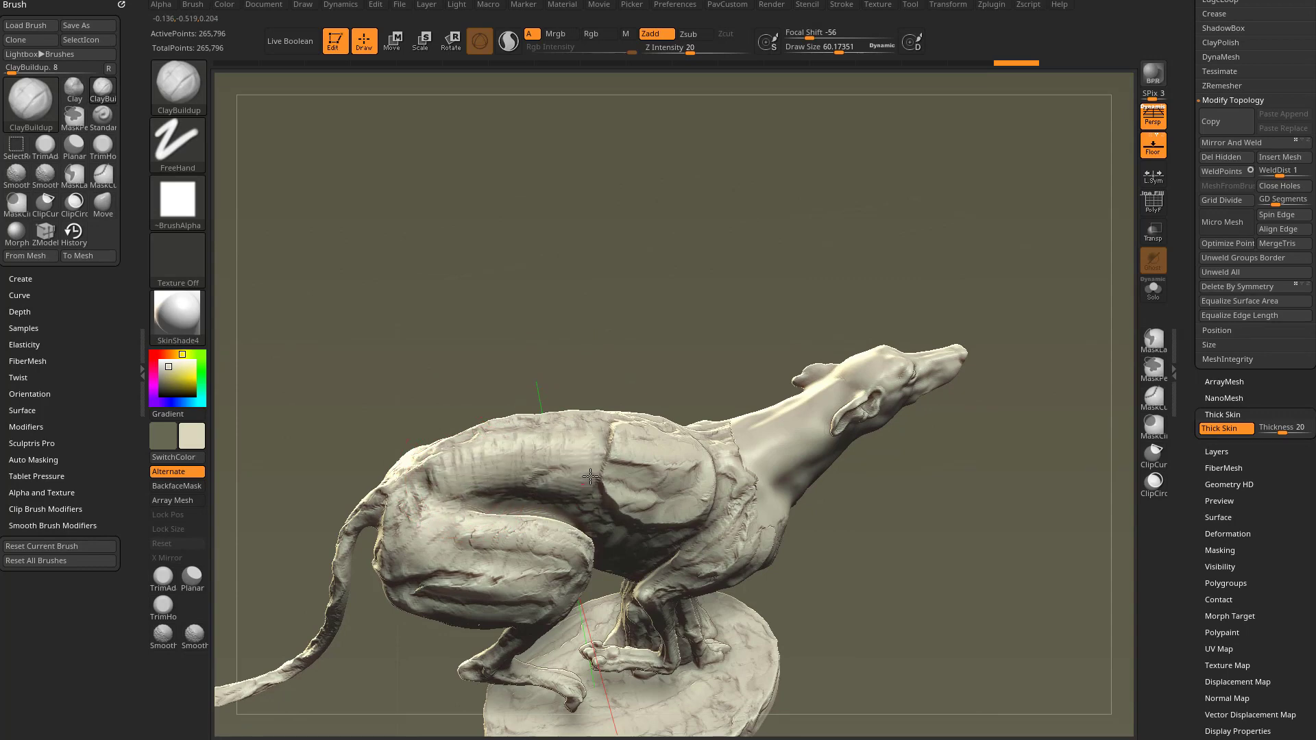
drag(592, 477, 478, 486)
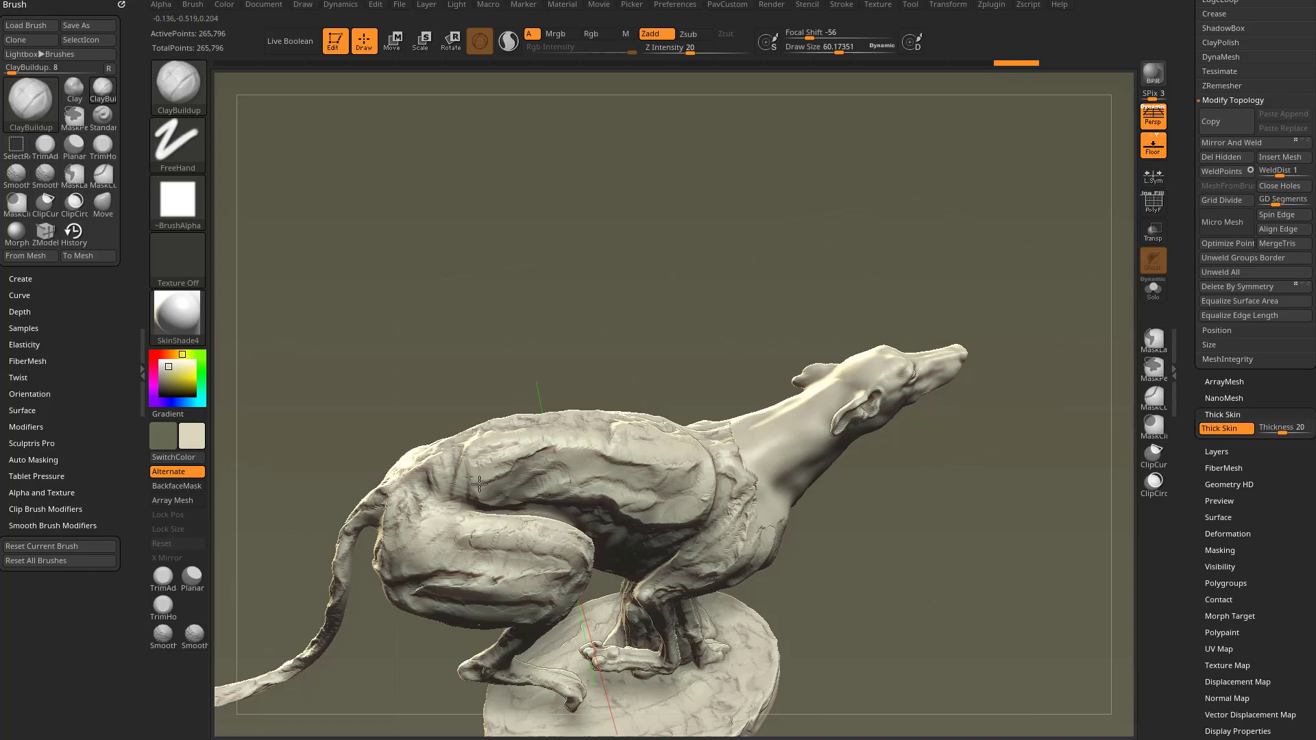
drag(478, 484, 628, 271)
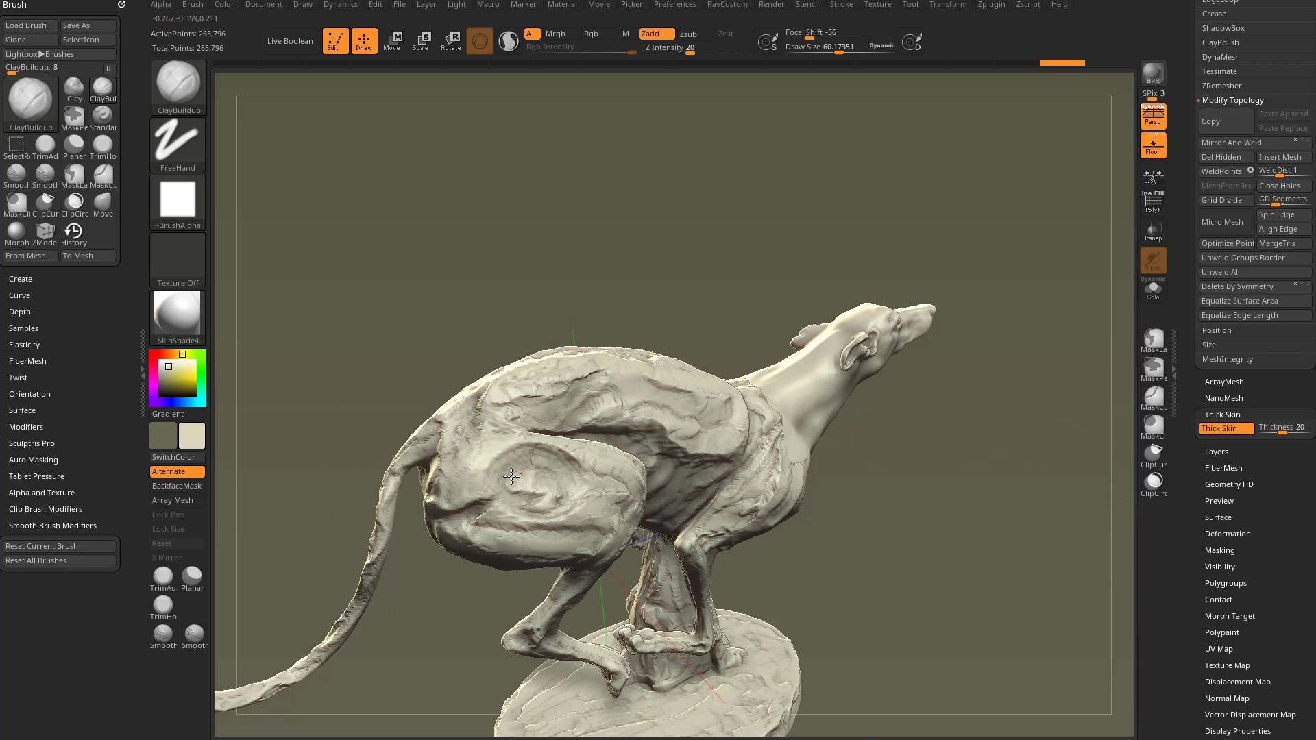
drag(511, 479, 553, 506)
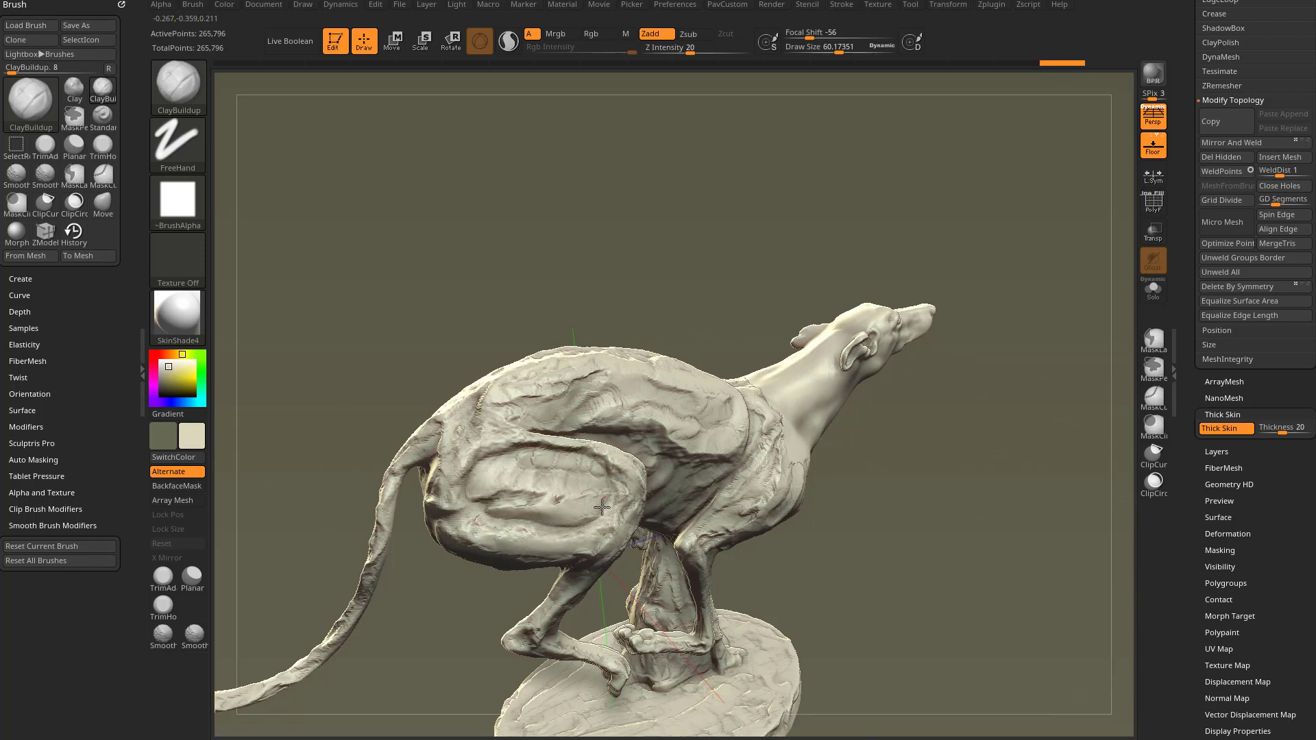
Add more clay strokes on the hindquarter and across the shoulder, orbiting to check them
drag(601, 508, 903, 502)
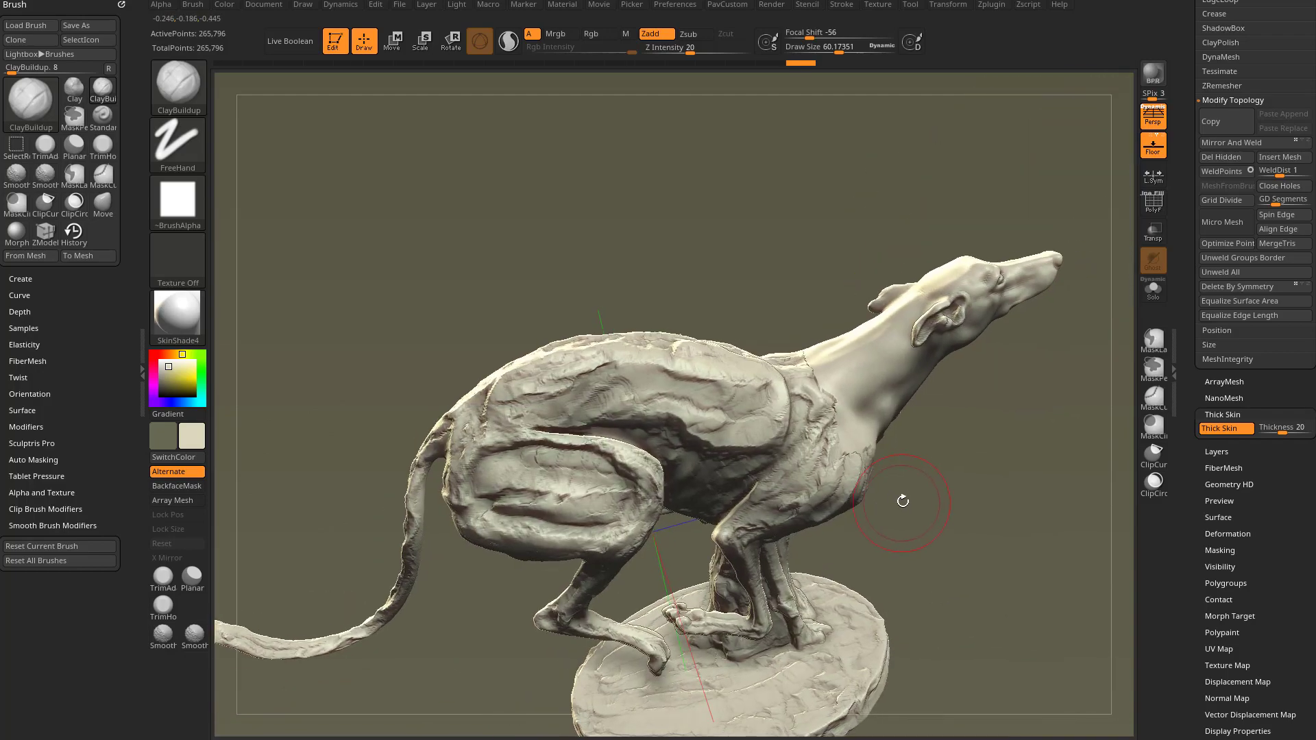
drag(904, 502, 518, 493)
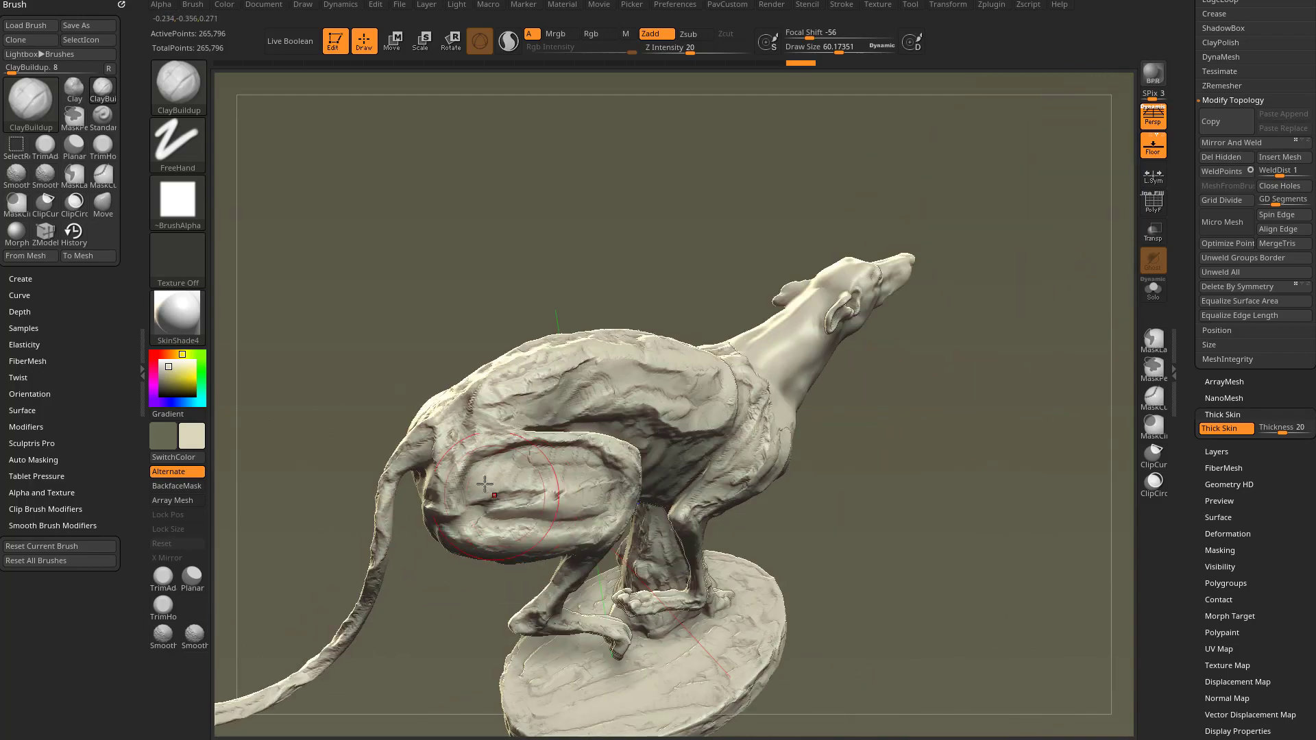
drag(521, 495, 617, 406)
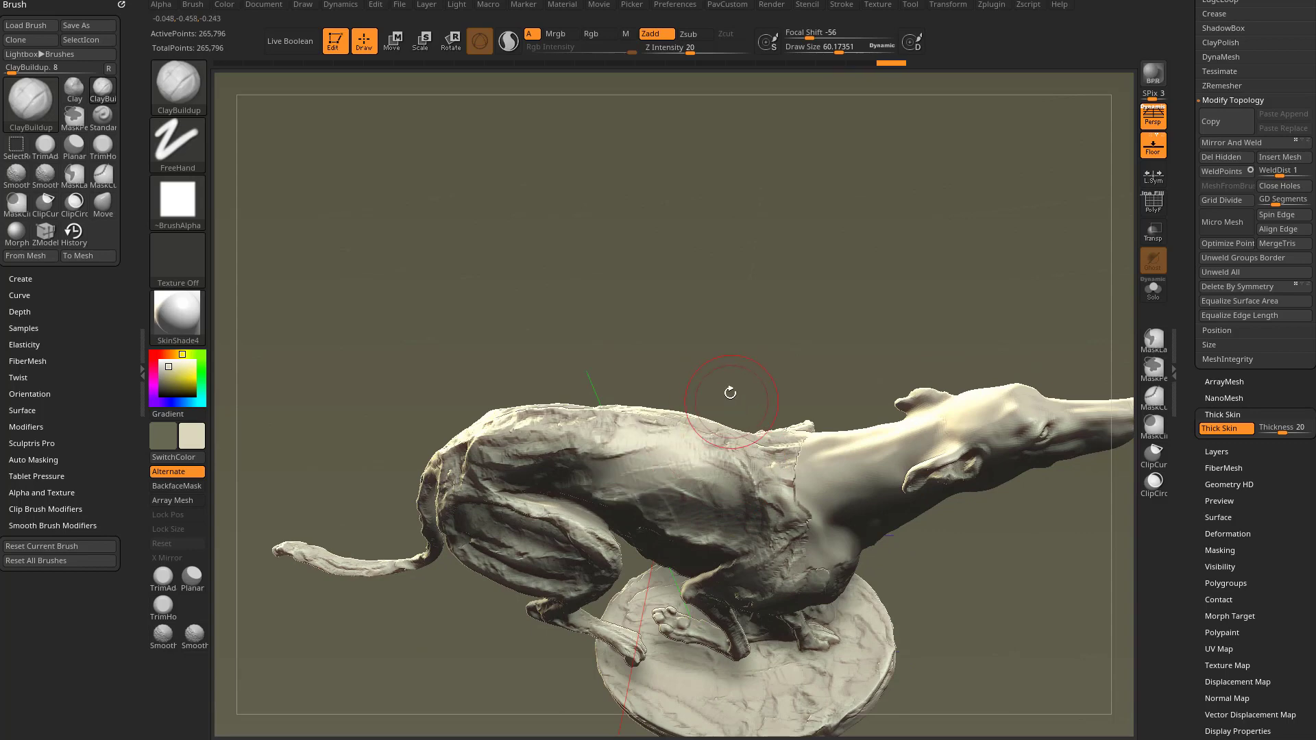
drag(730, 395, 689, 478)
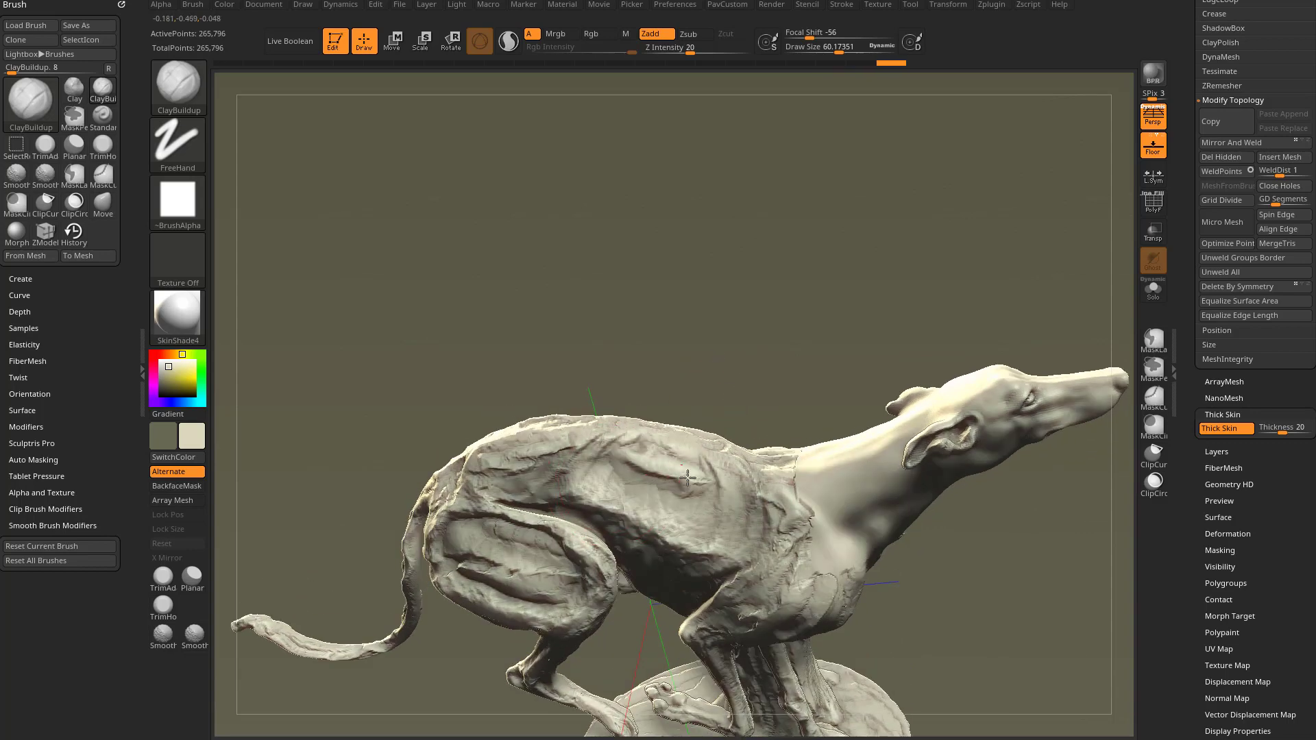
drag(688, 479, 684, 521)
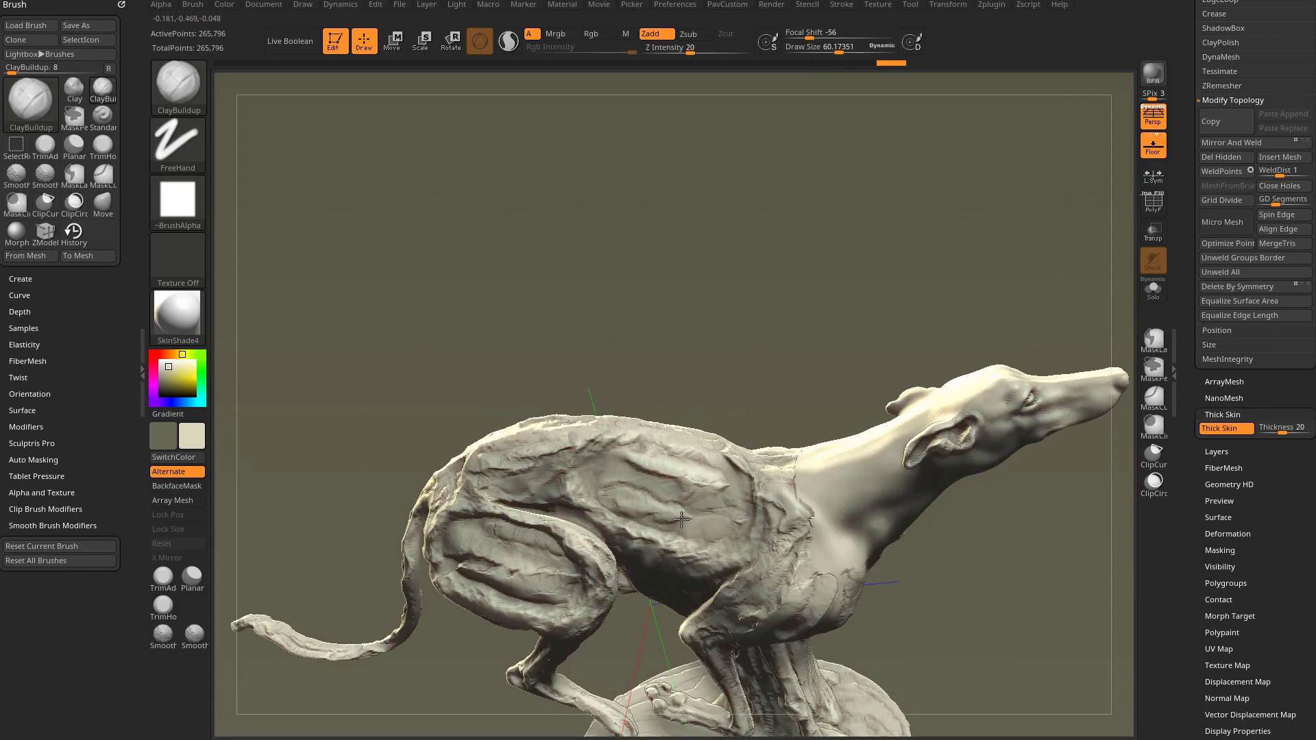
drag(682, 519, 689, 466)
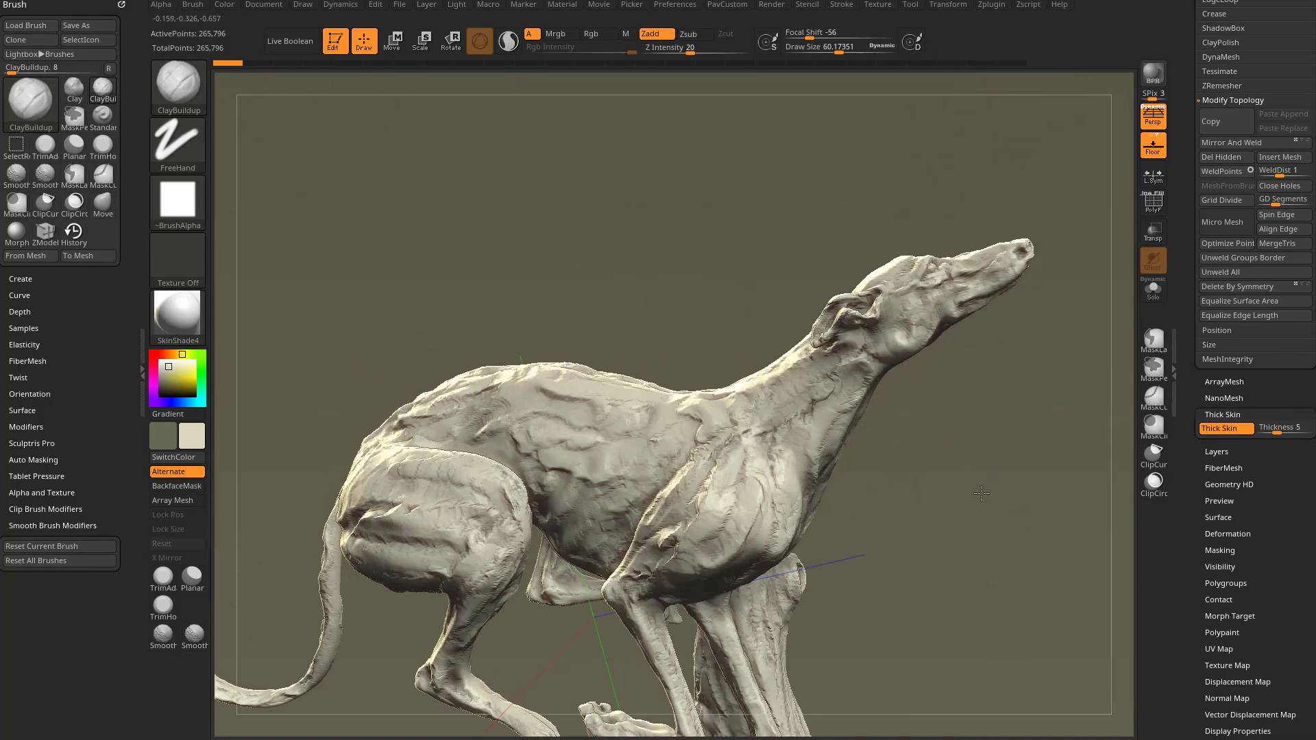
Lay ThickSkinClay strokes on the shoulder and flank, discarding the later undo history
drag(982, 493, 956, 477)
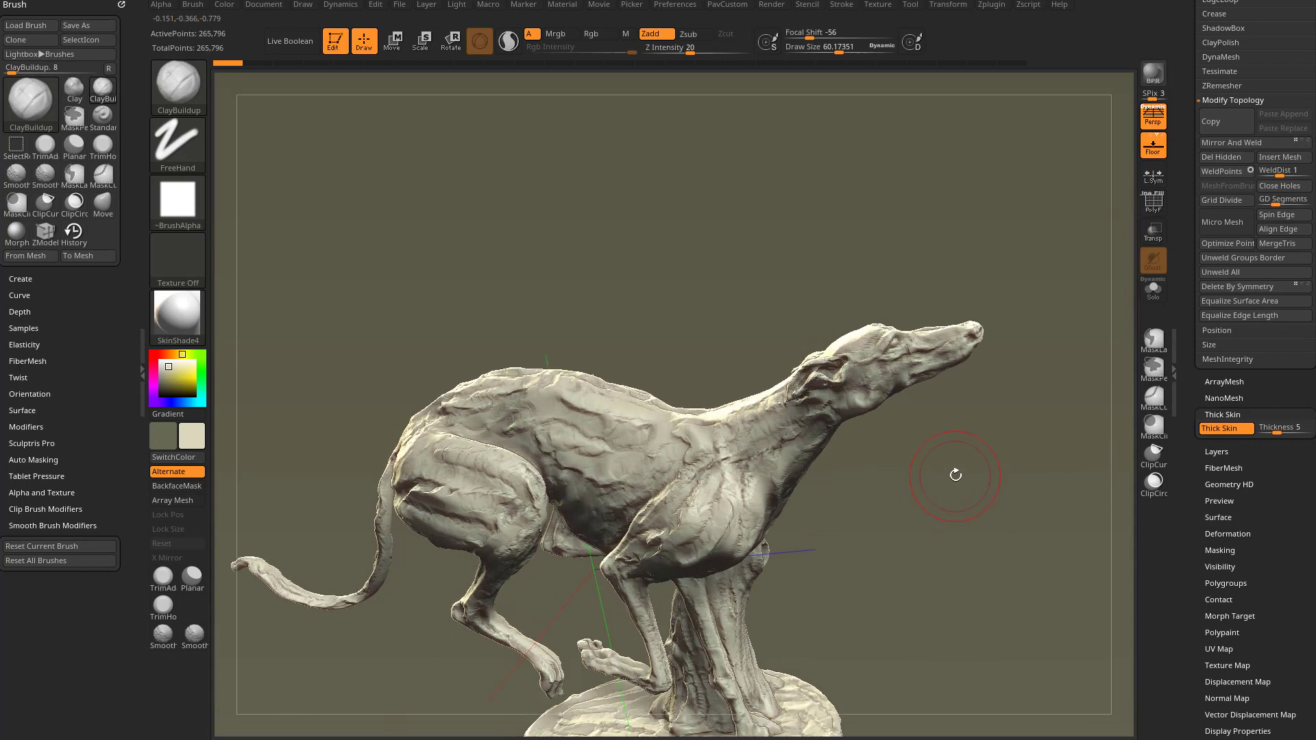
mouse_move(637, 502)
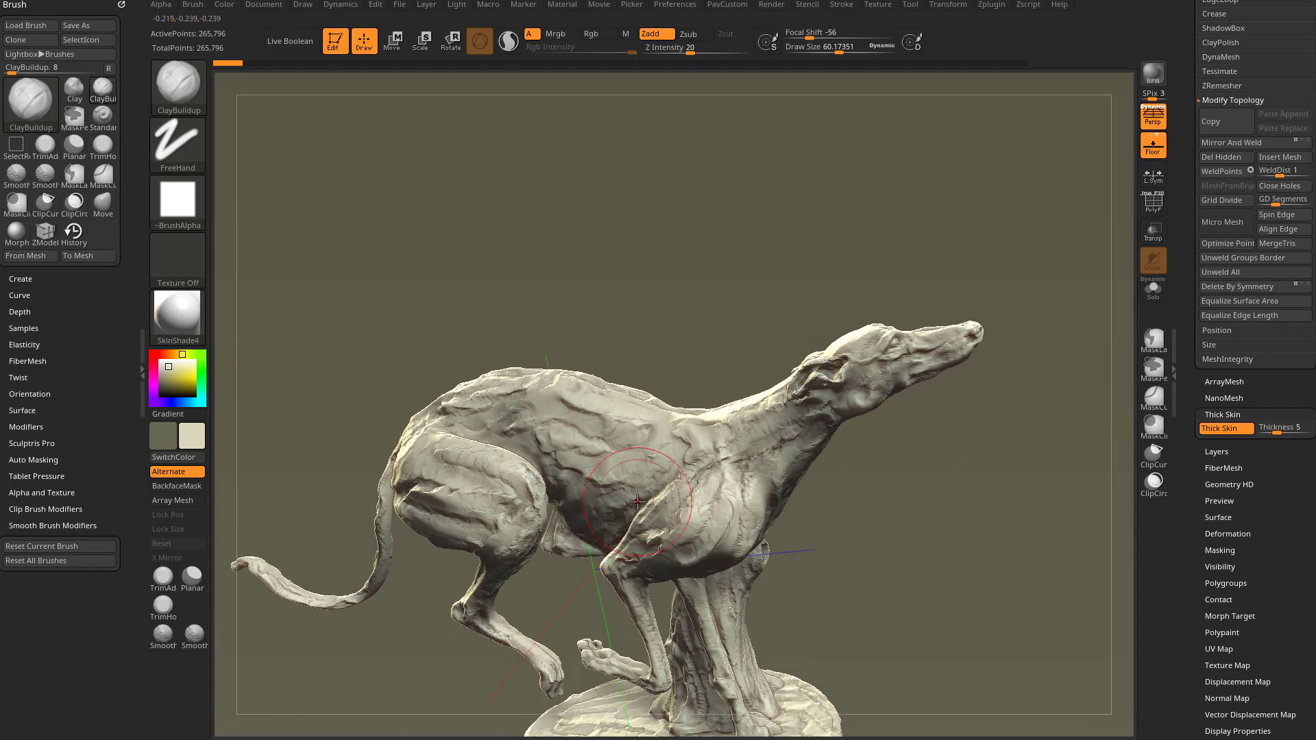
drag(637, 502, 909, 482)
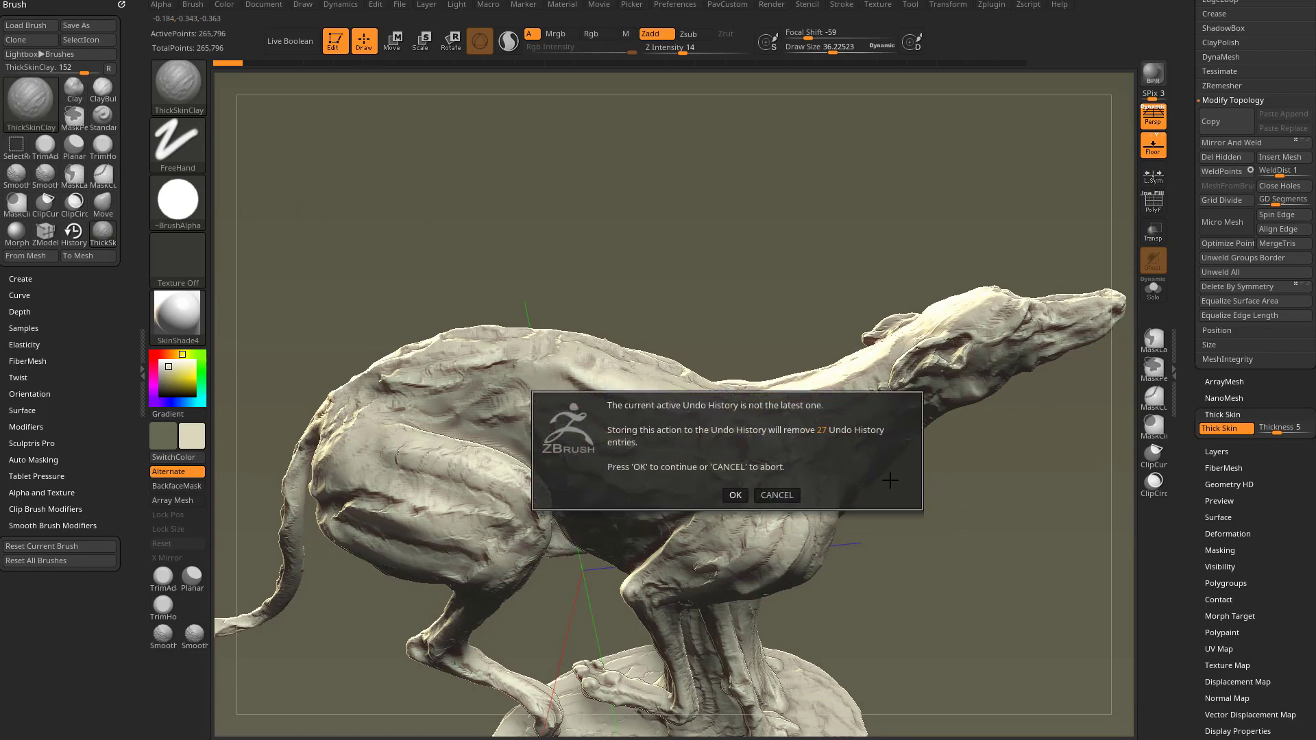
click(733, 495)
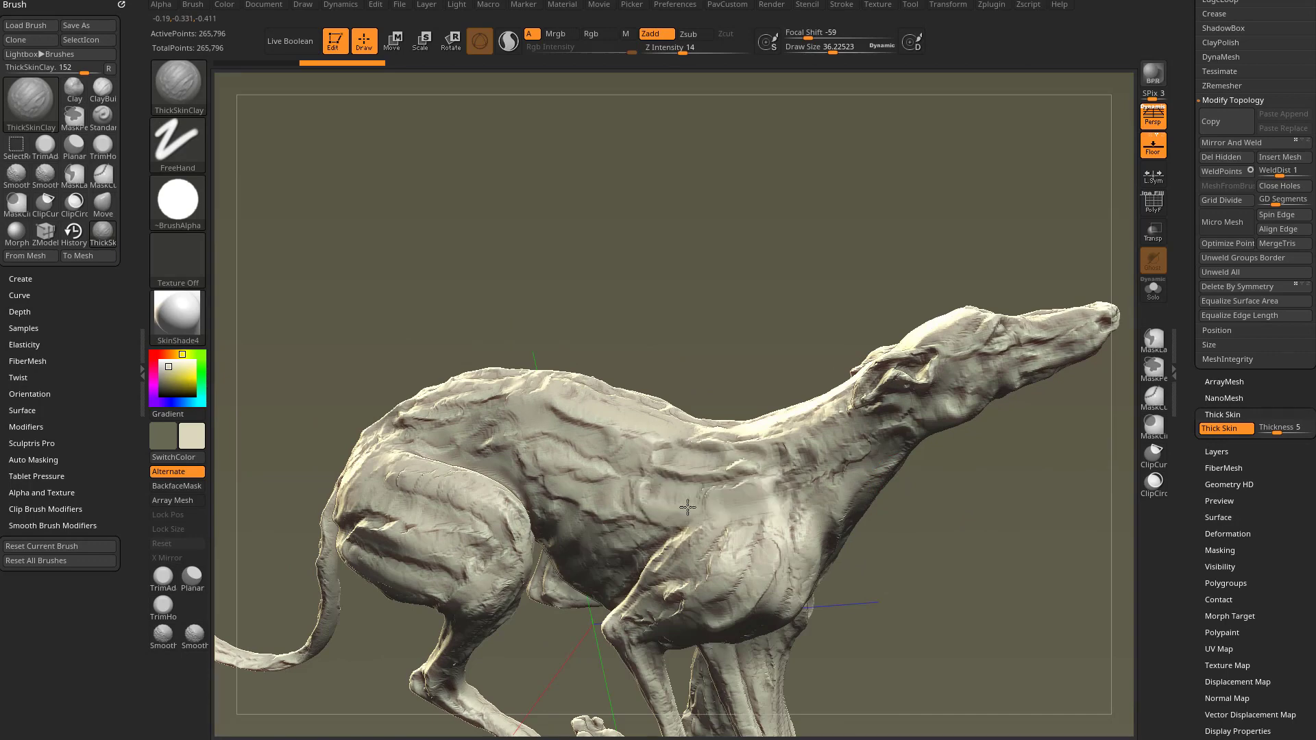
drag(689, 511, 919, 510)
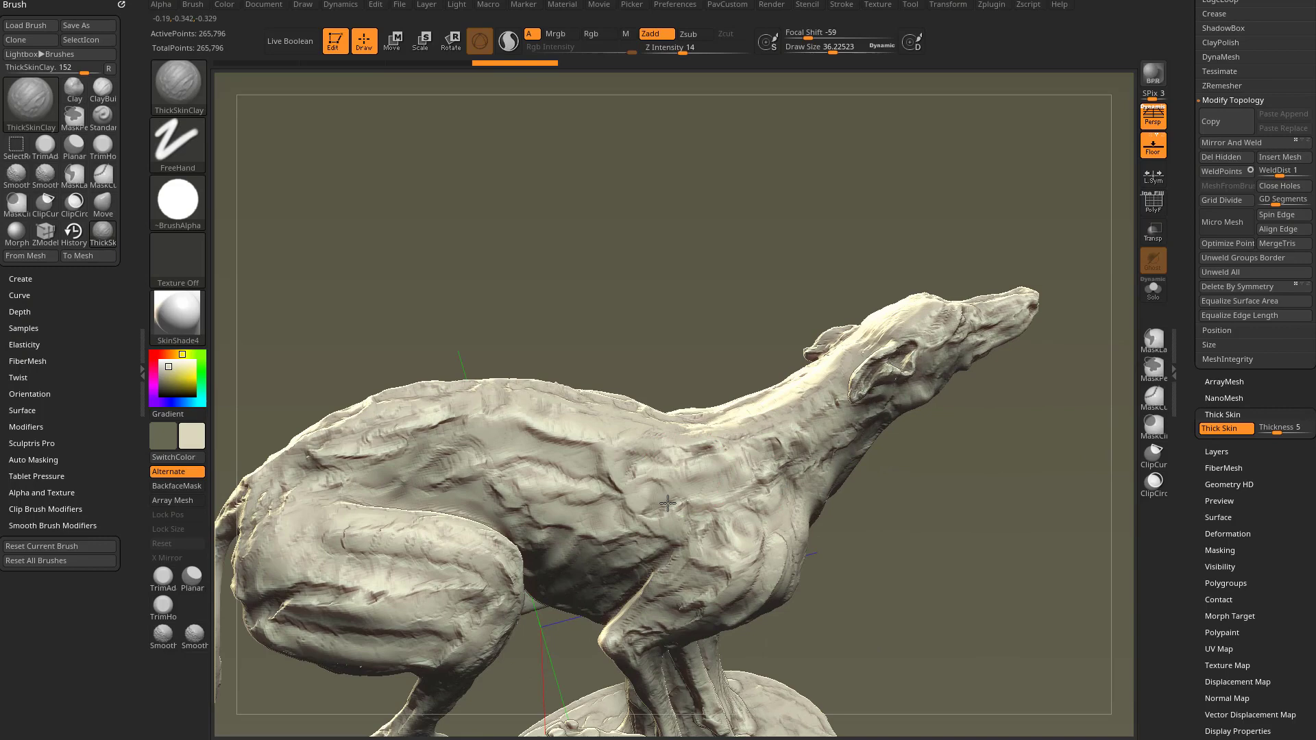
drag(669, 501, 703, 558)
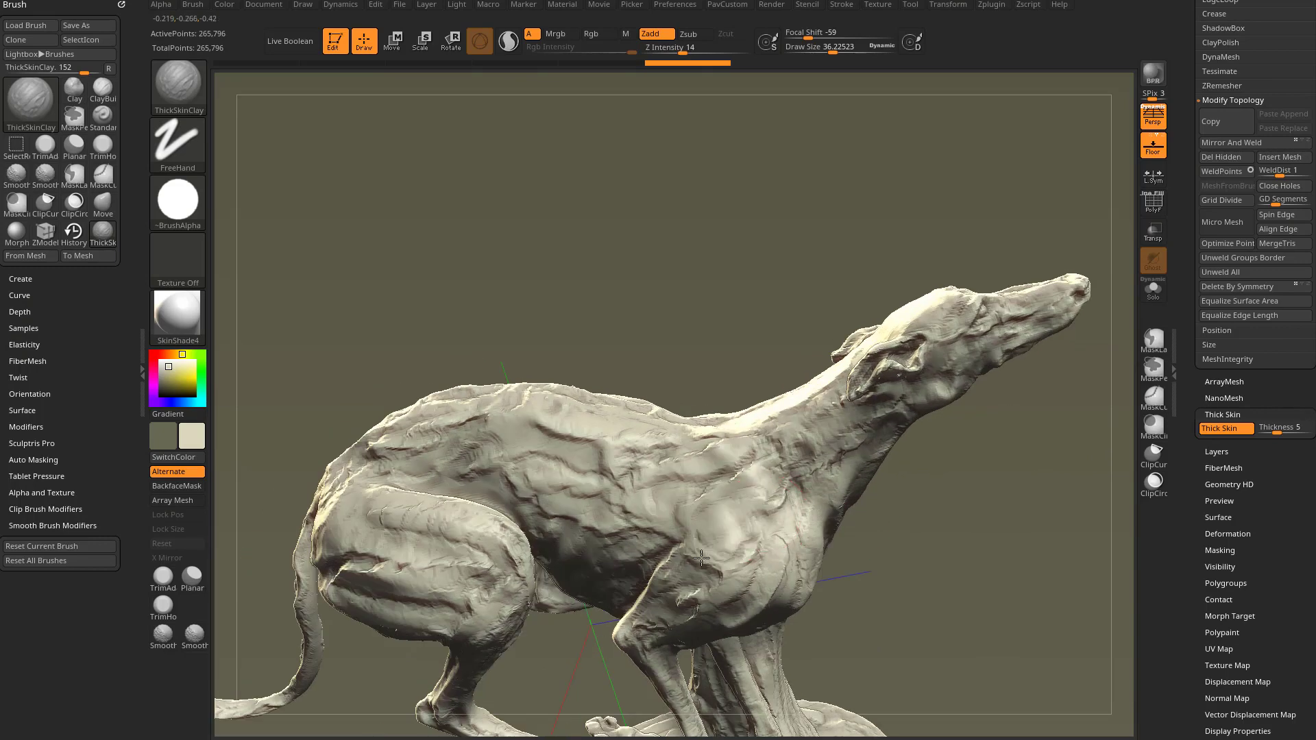
drag(705, 558, 621, 499)
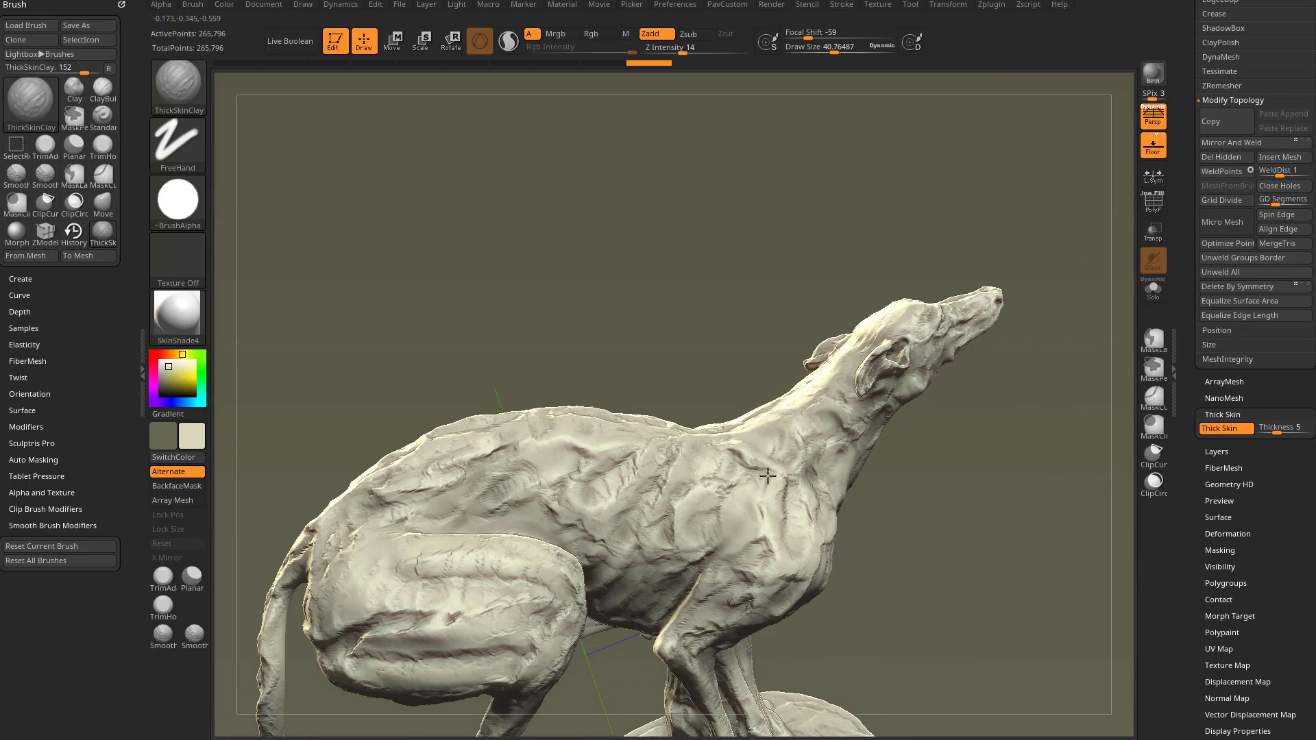
Smear swirling clay marks on the flank and shoulder, viewing the dog from behind and above
drag(764, 478, 906, 521)
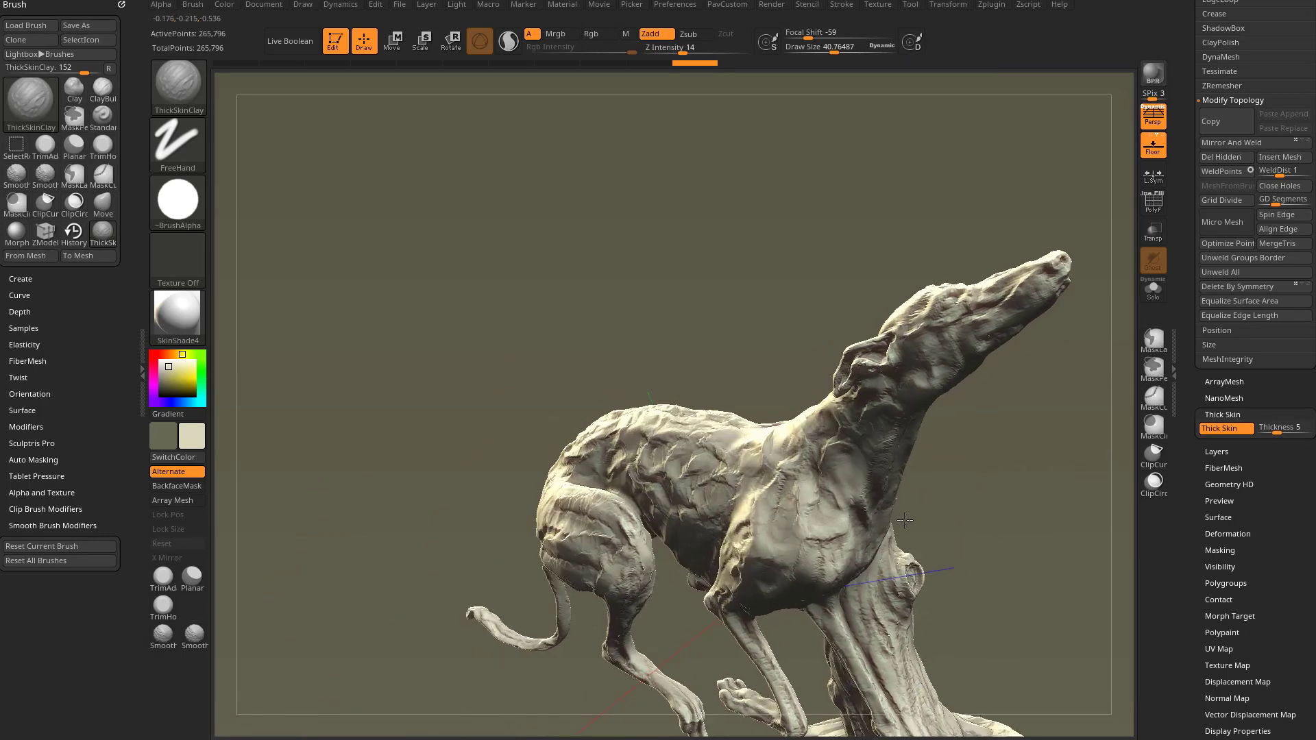
drag(905, 521, 879, 502)
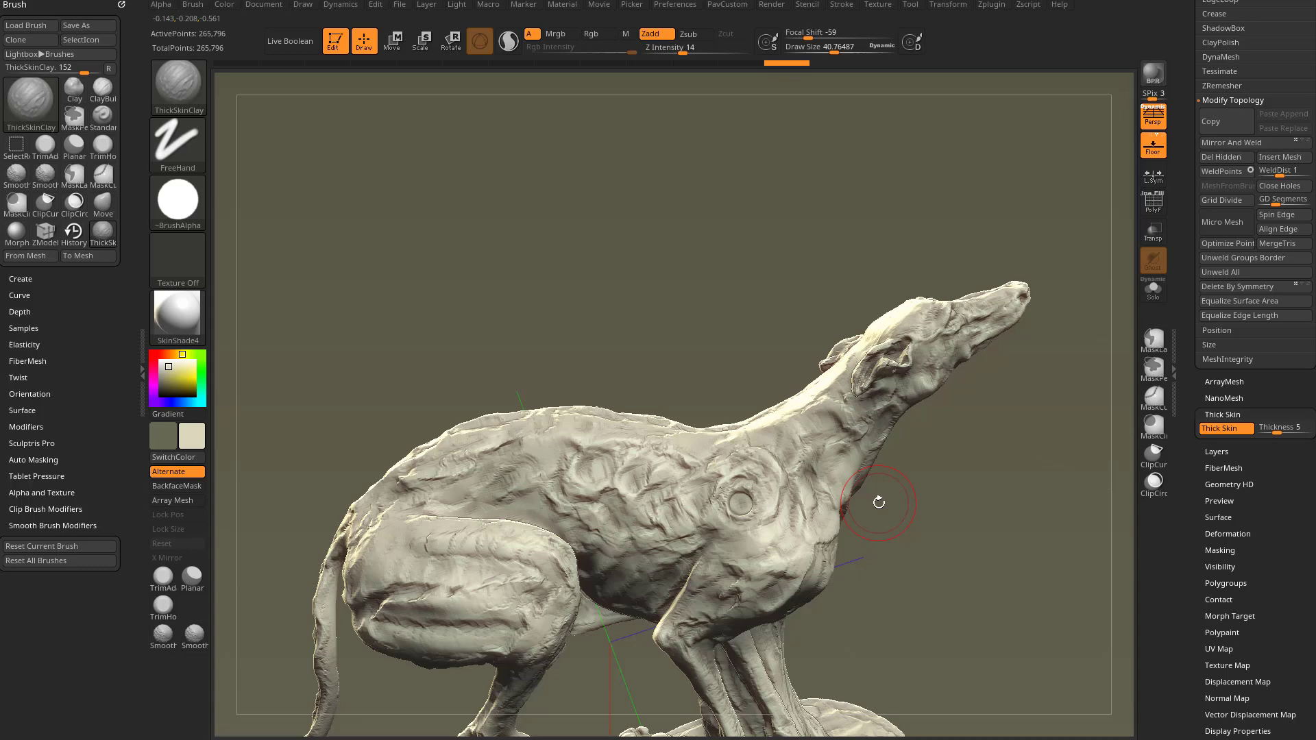
mouse_move(743, 502)
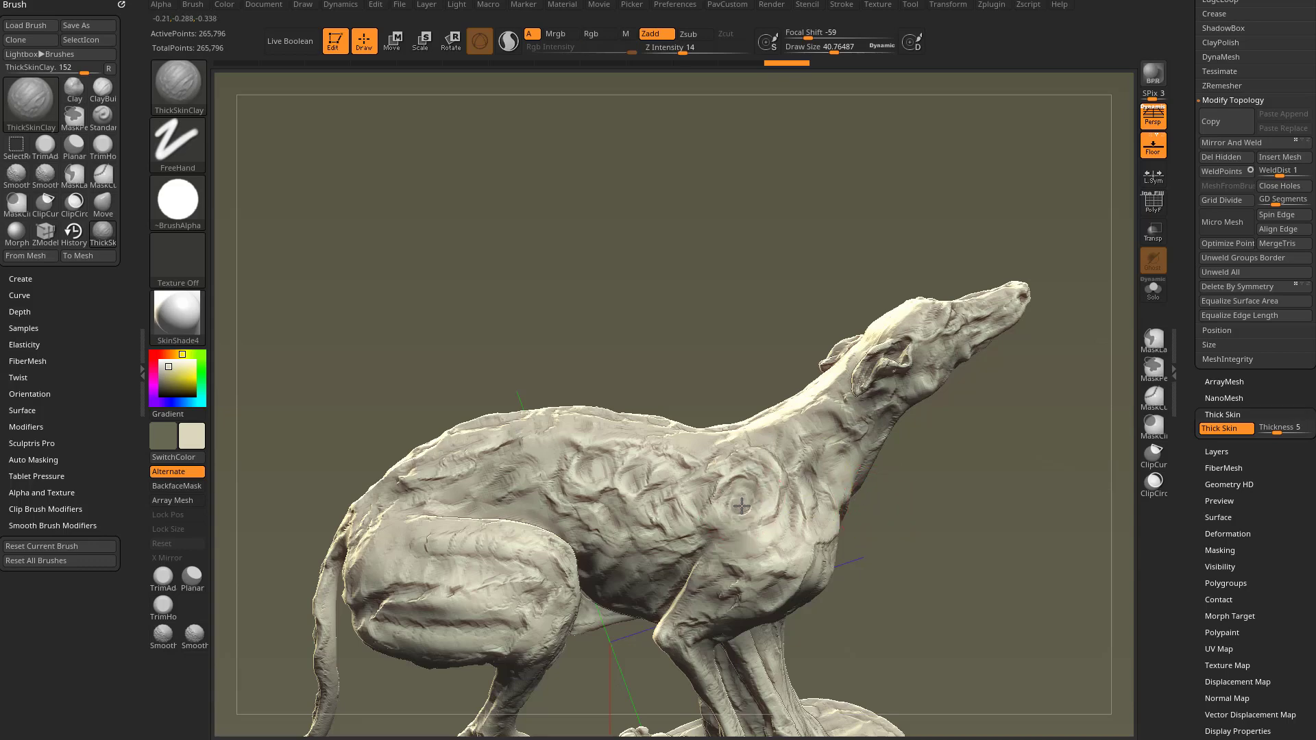
drag(741, 506, 730, 494)
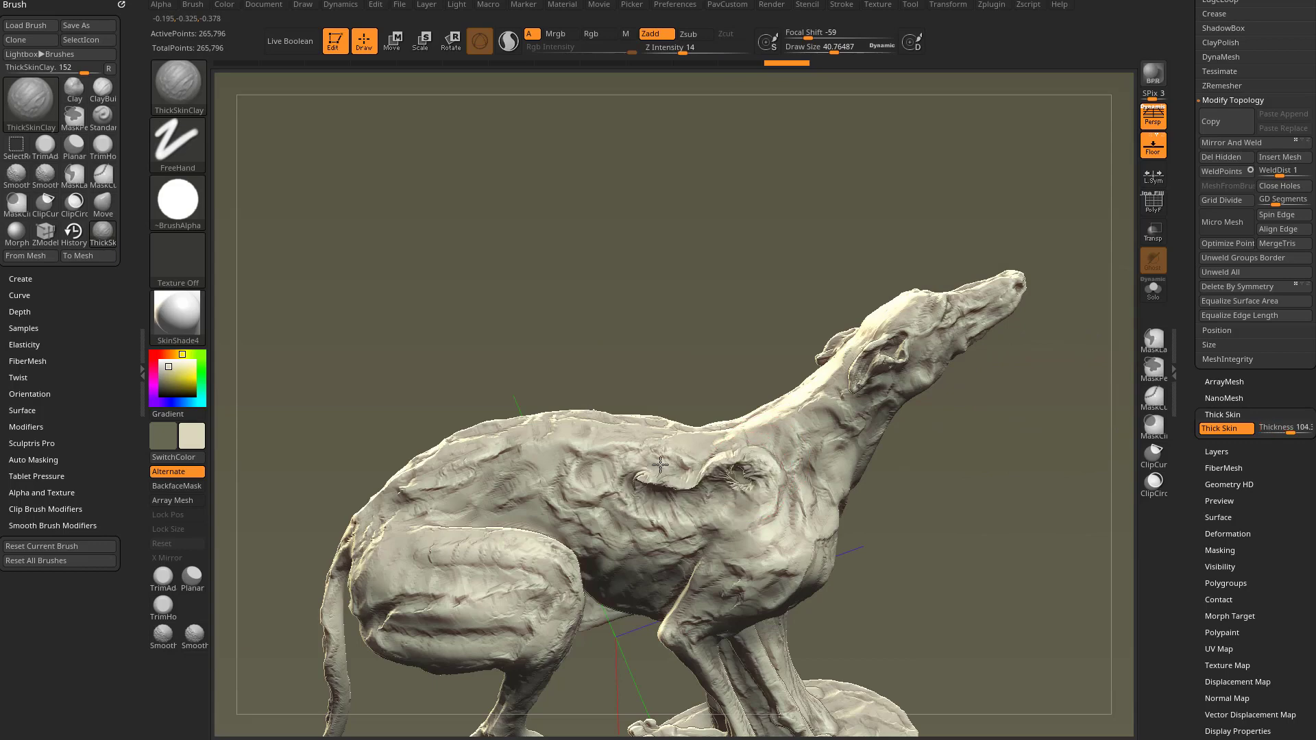
drag(659, 463, 917, 510)
text(5)
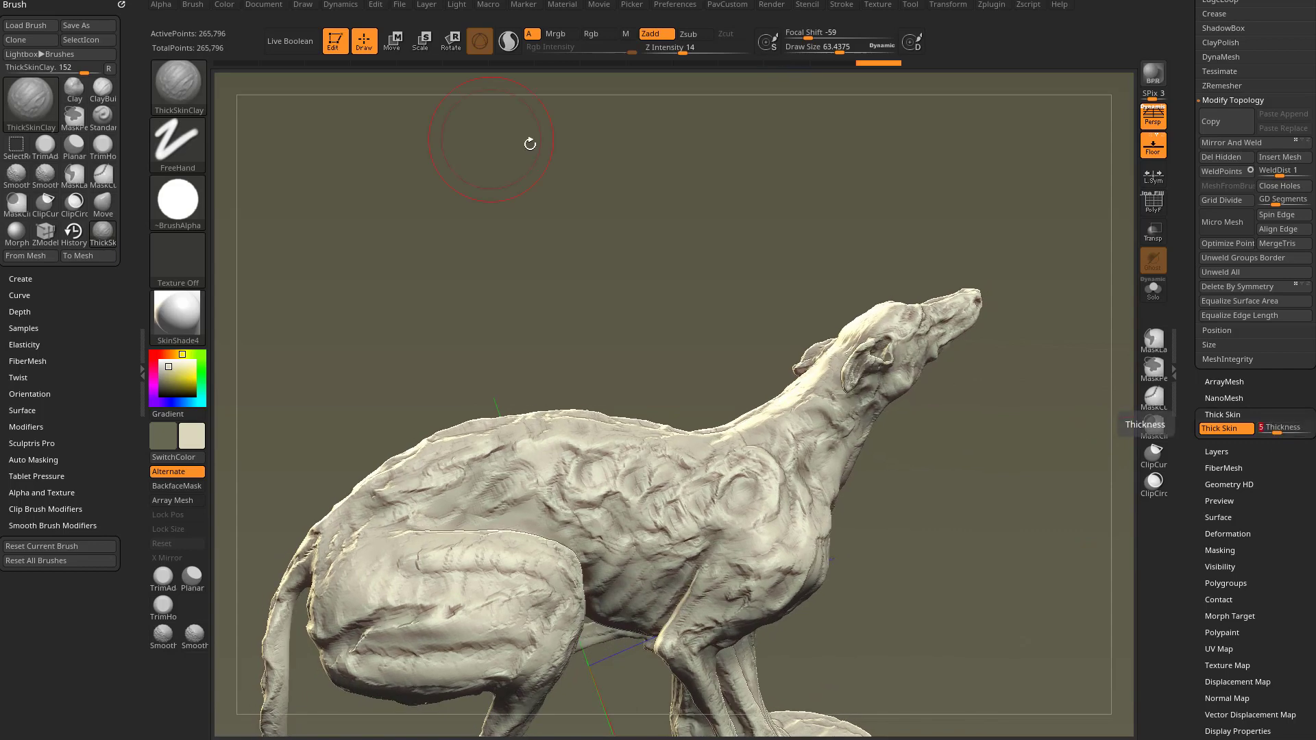
drag(529, 142, 727, 478)
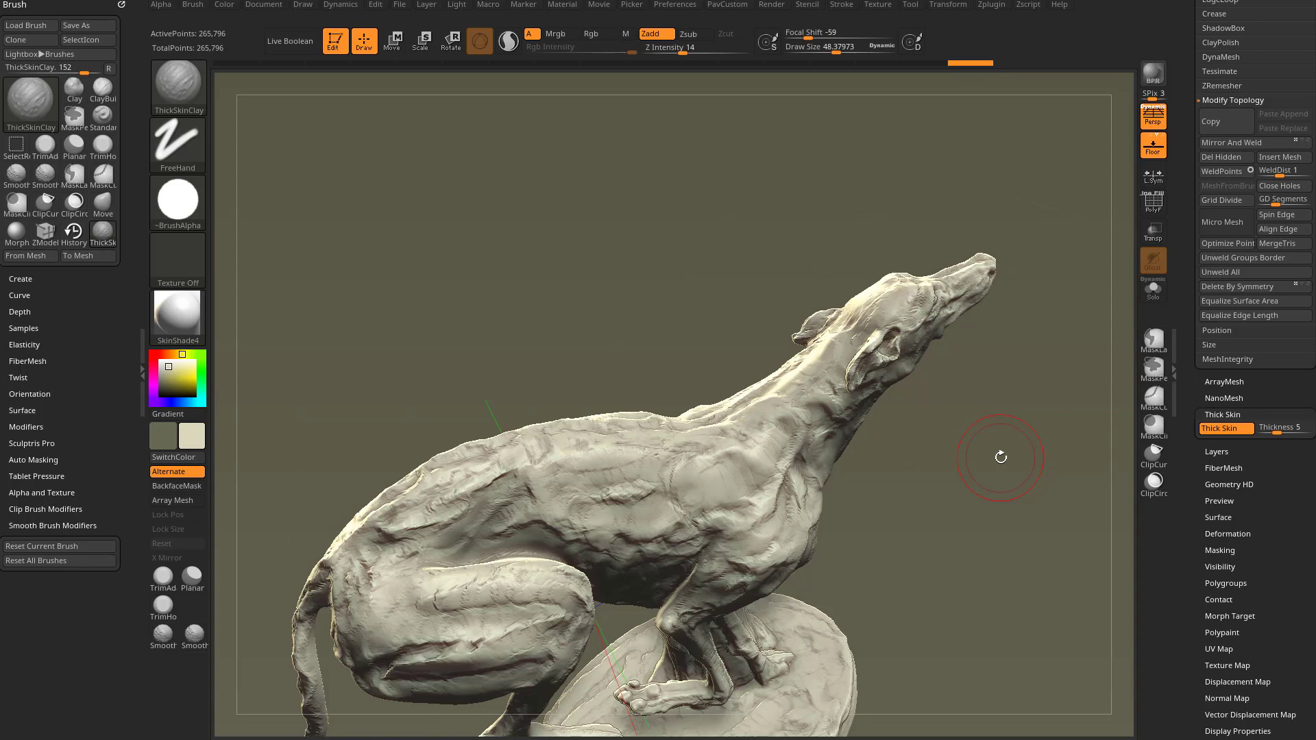
mouse_move(893, 571)
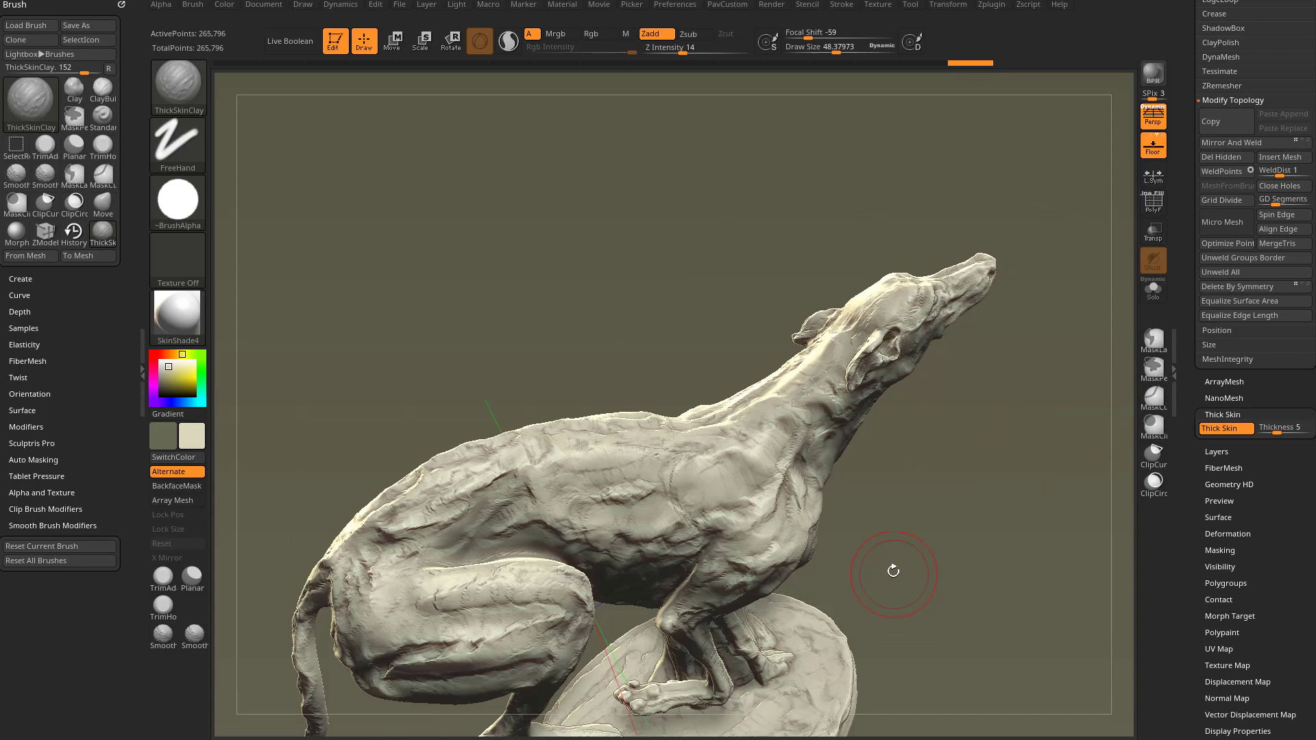
mouse_move(631, 346)
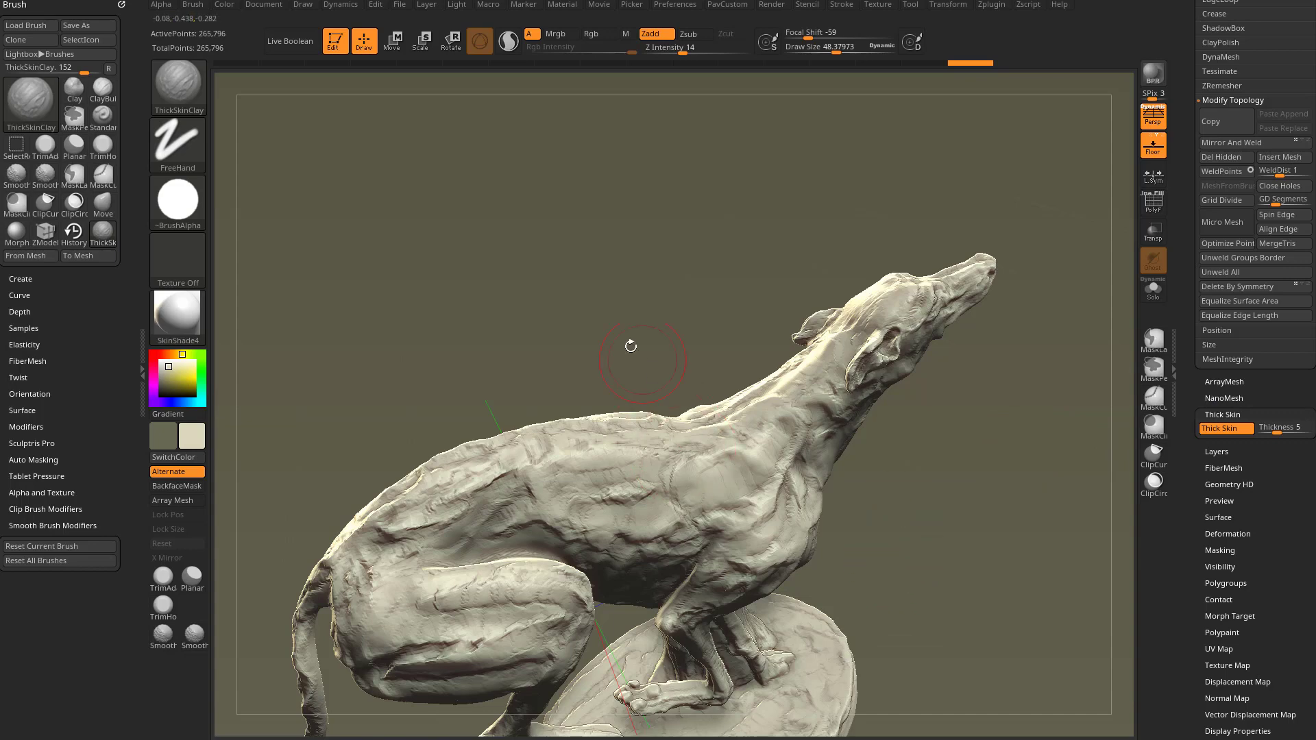
Start a fresh DynaMesh sphere and dig two swirled test dents into it
drag(642, 359, 346, 177)
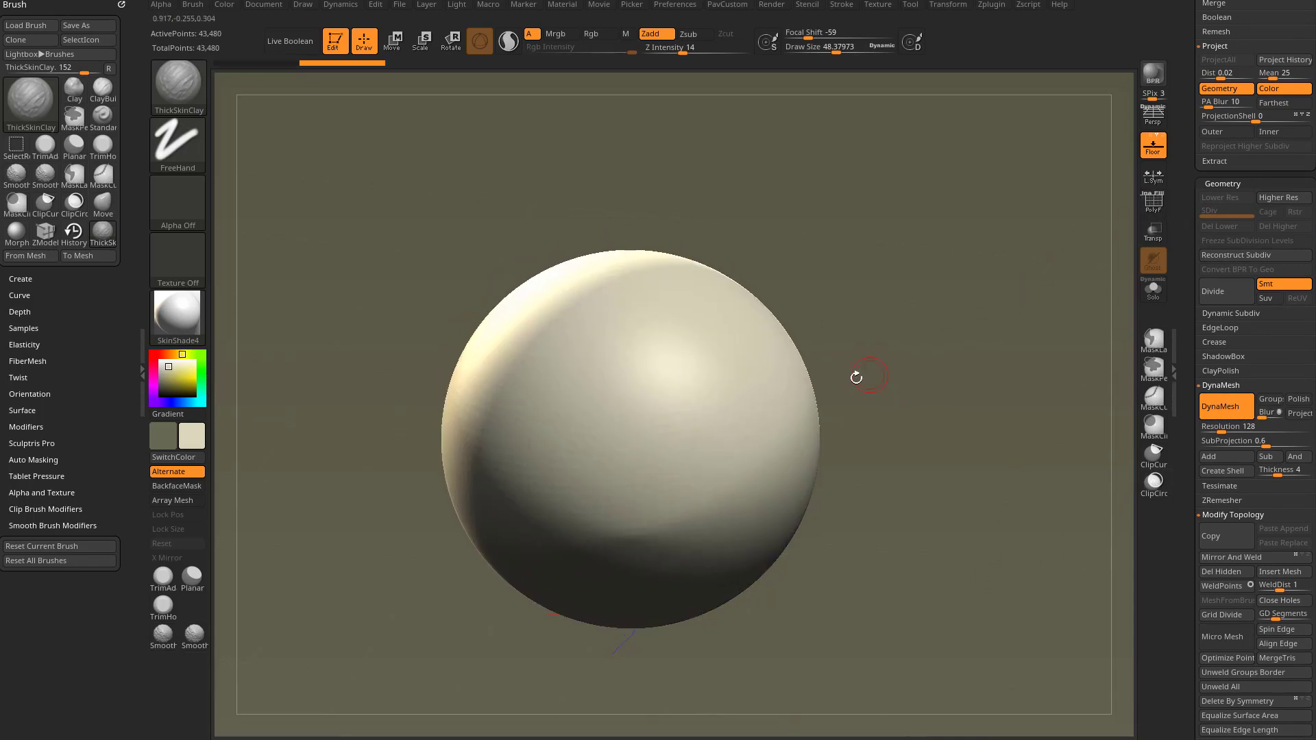
drag(546, 395, 688, 403)
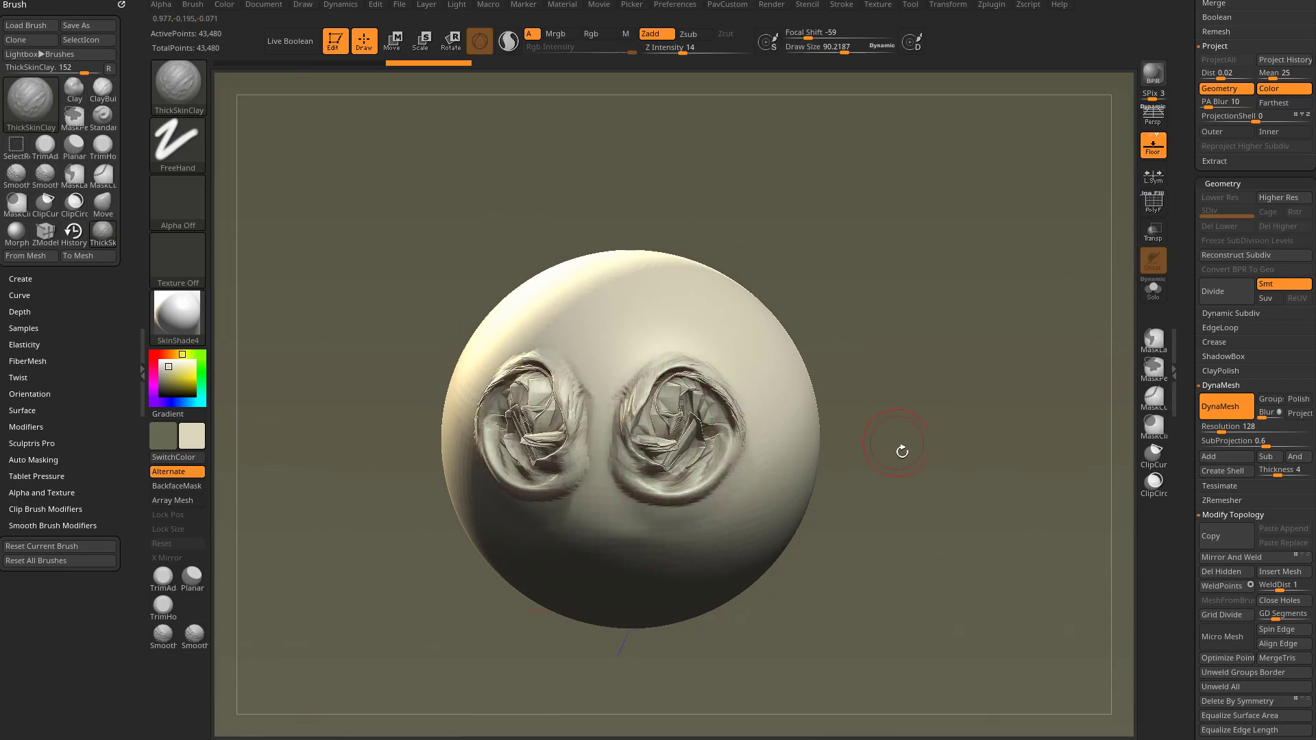
drag(902, 443, 722, 450)
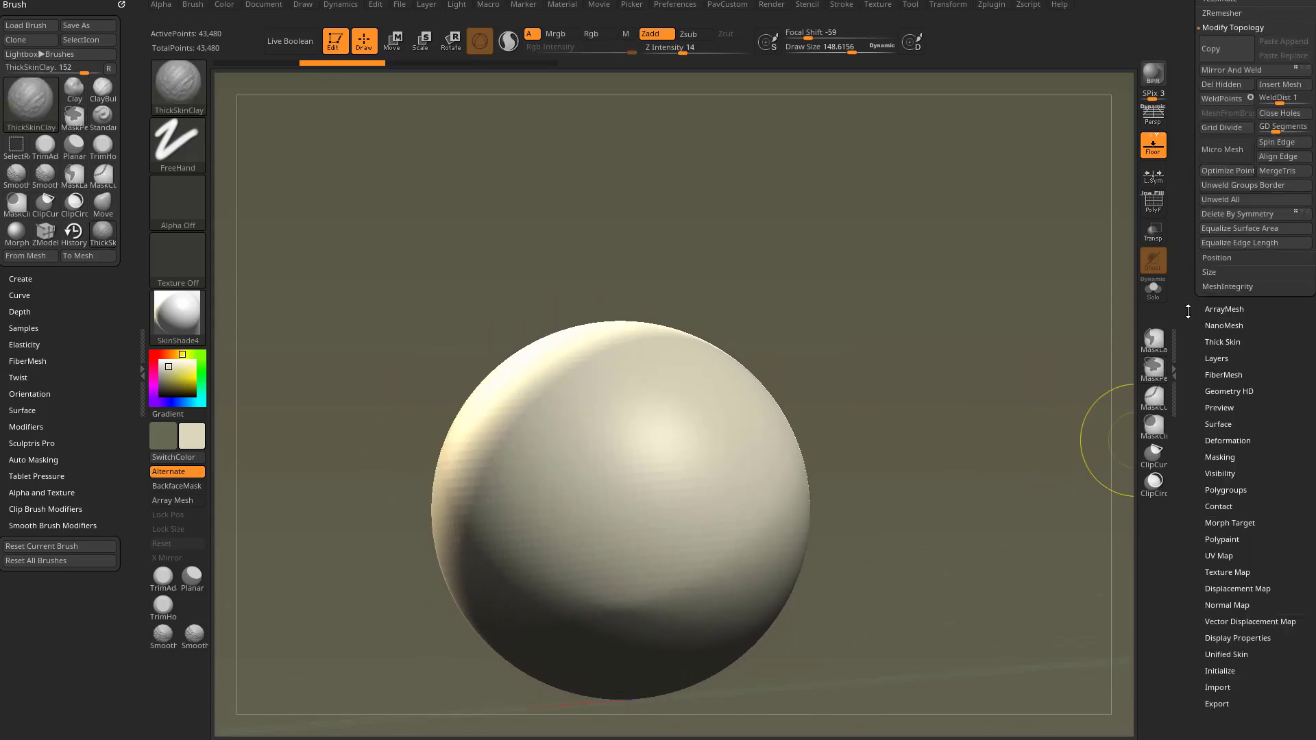
Pick GroomTurbulence, swap in round Alpha 58 and set the stroke to FreeHand
click(1221, 342)
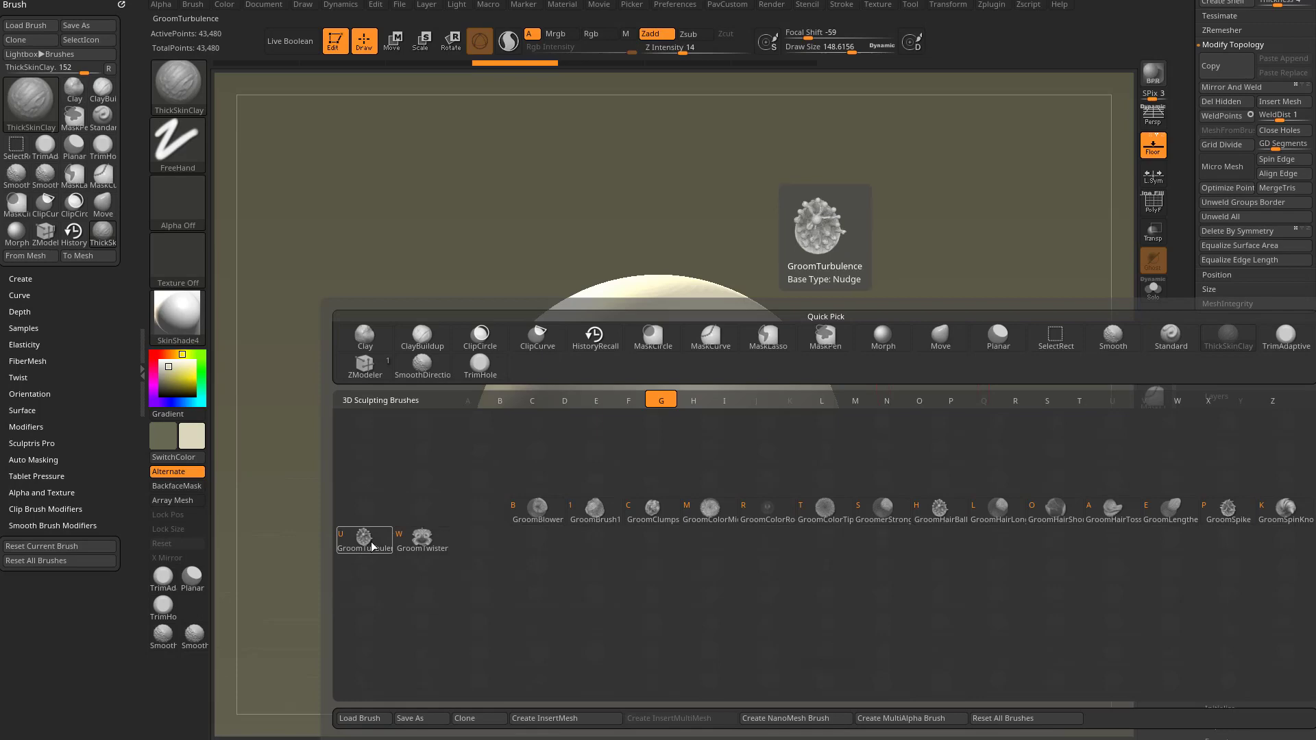
click(365, 538)
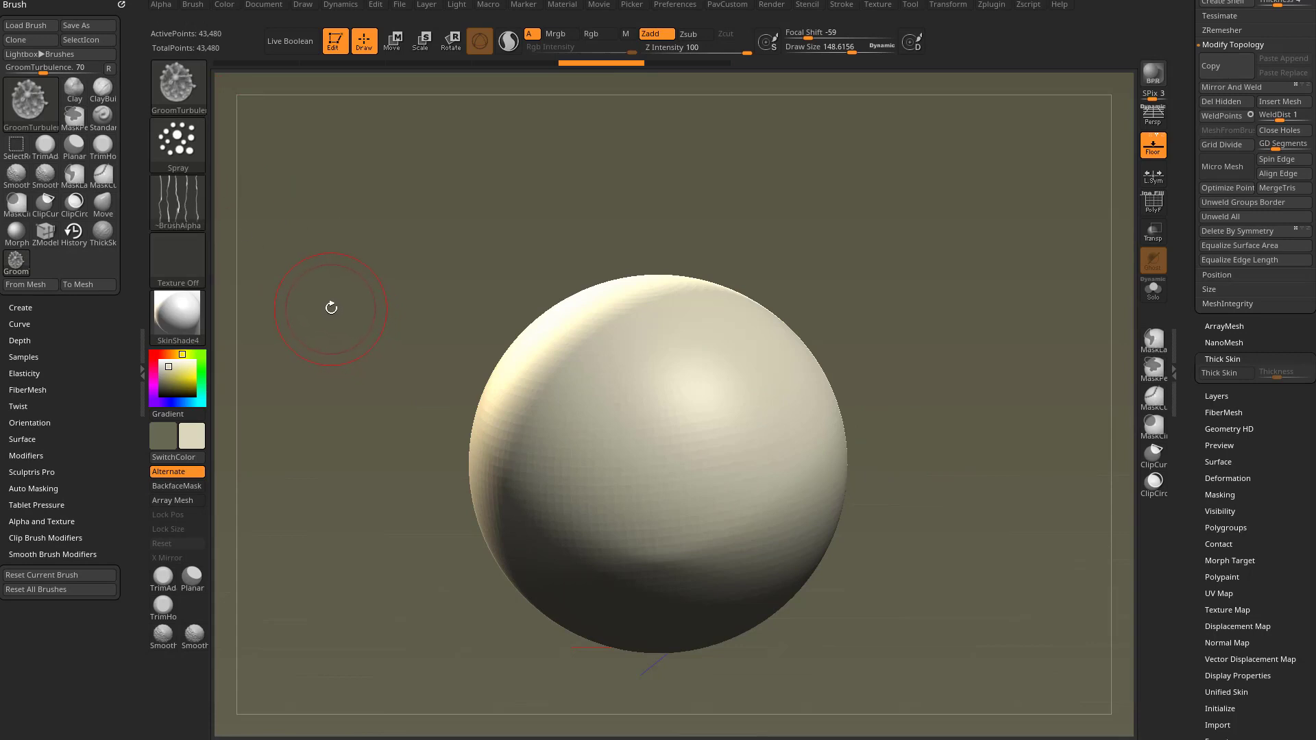
mouse_move(275, 261)
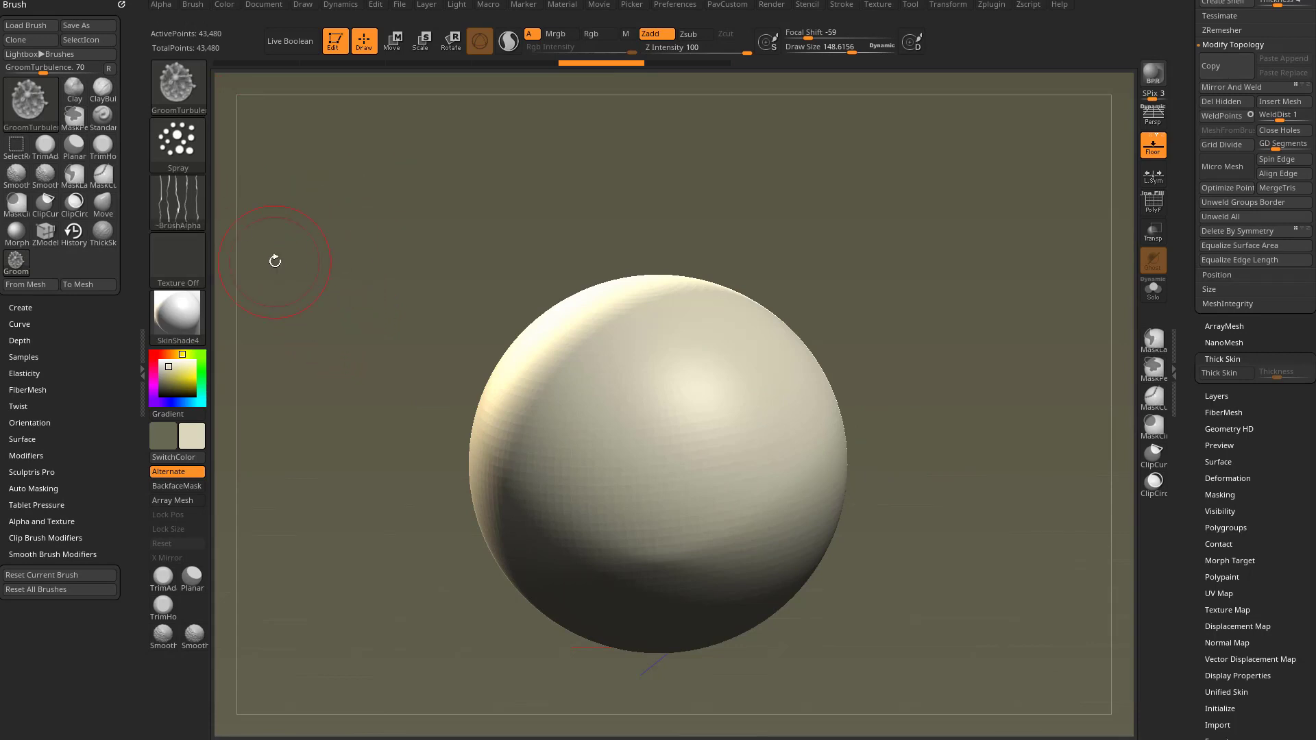
click(177, 195)
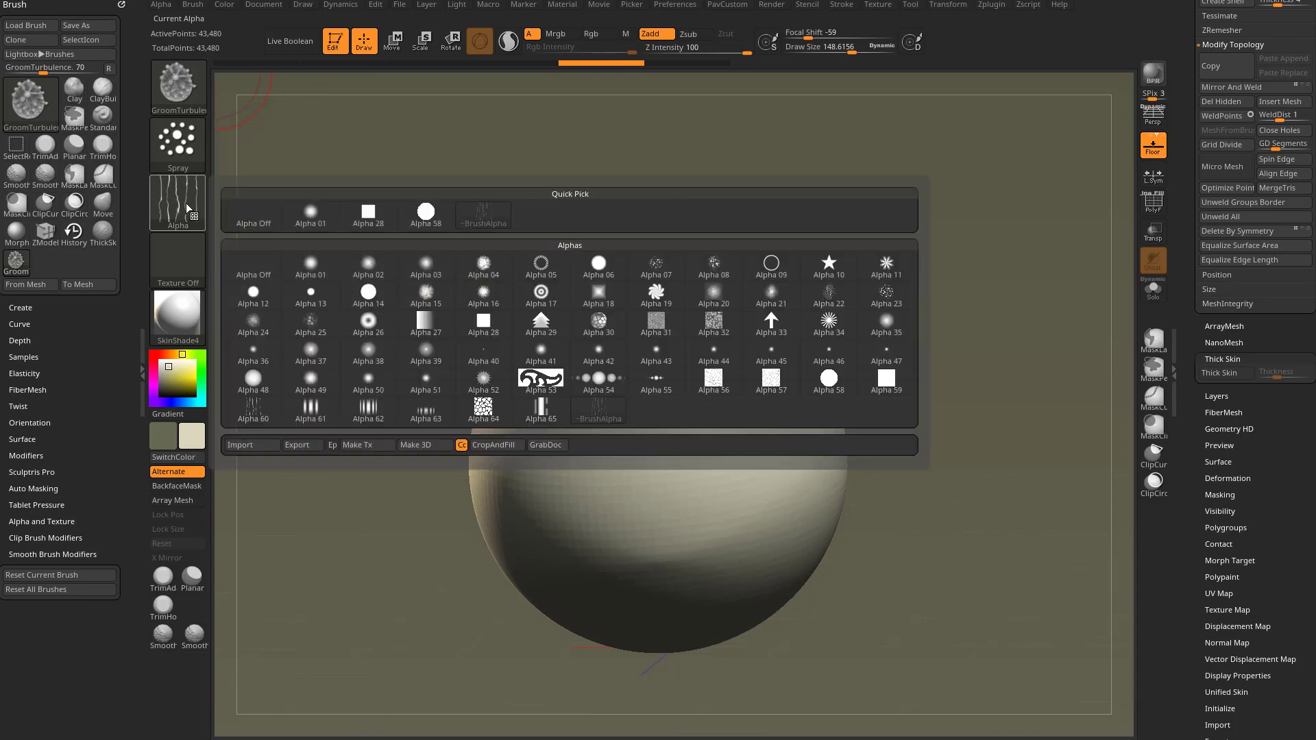
click(425, 207)
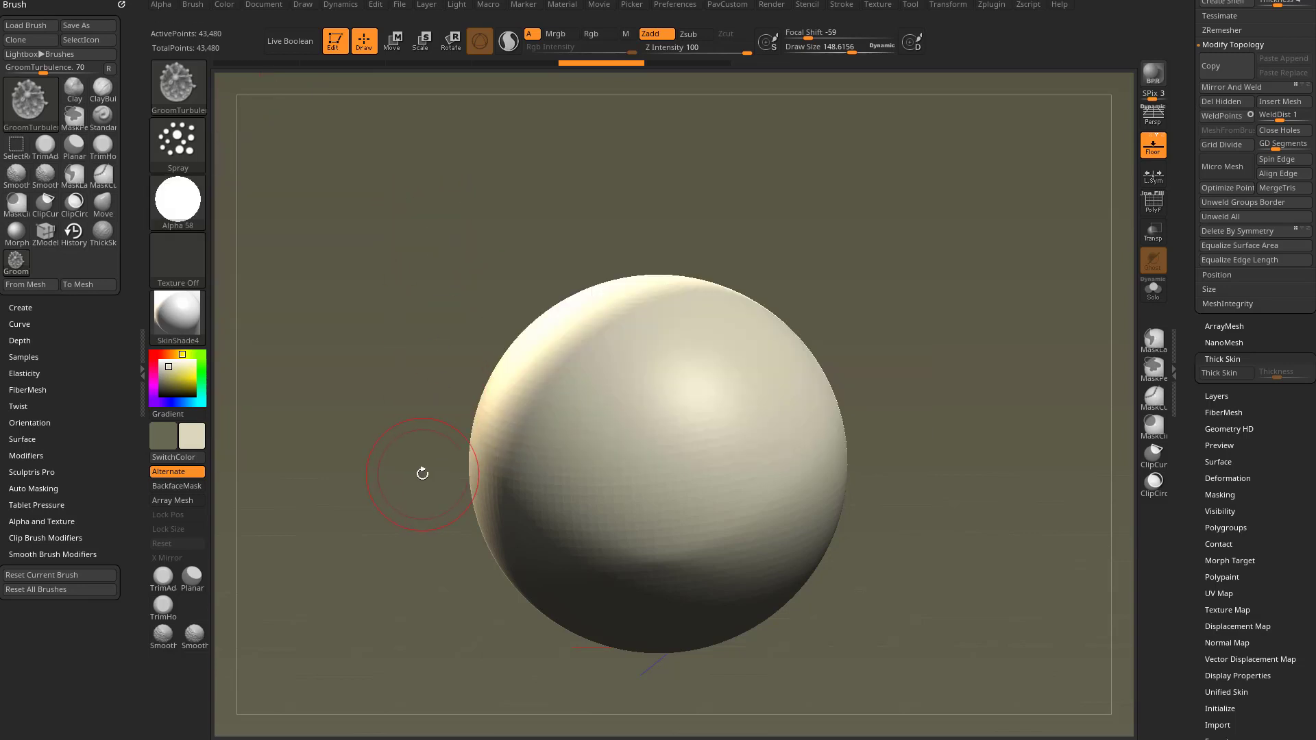
click(177, 144)
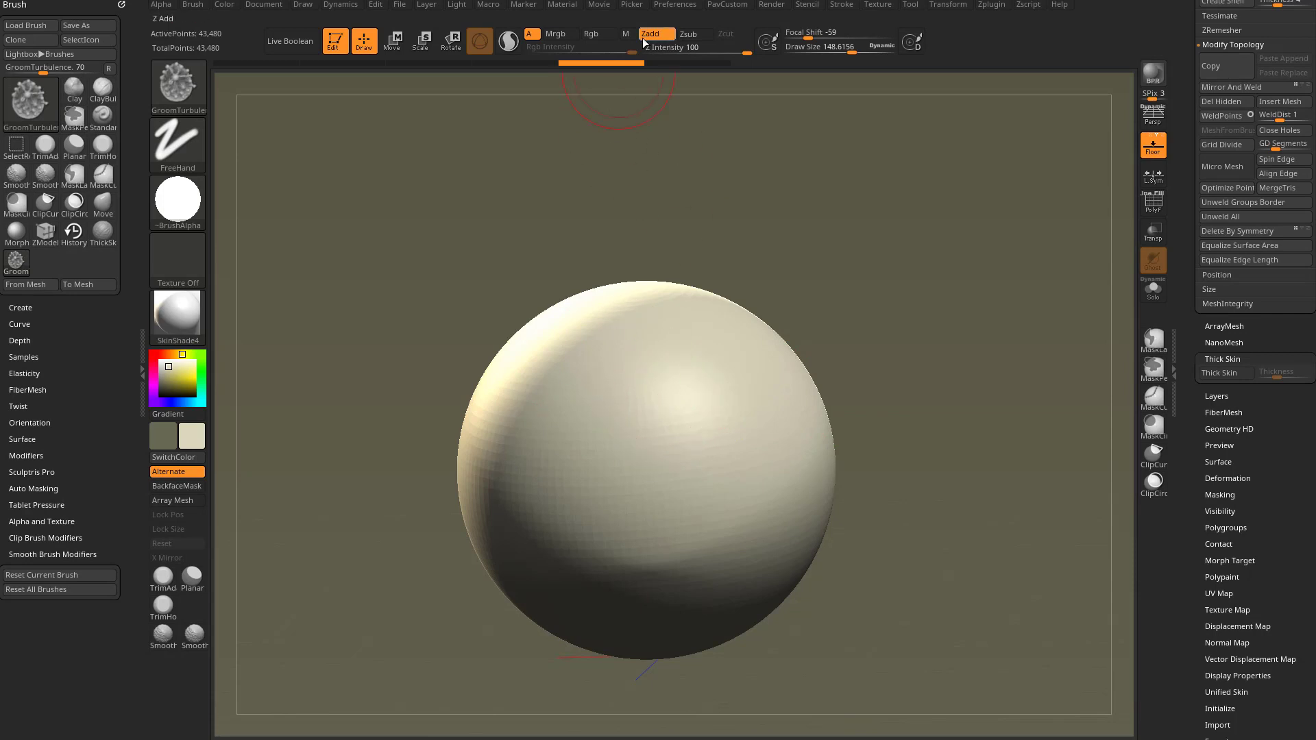
mouse_move(723, 12)
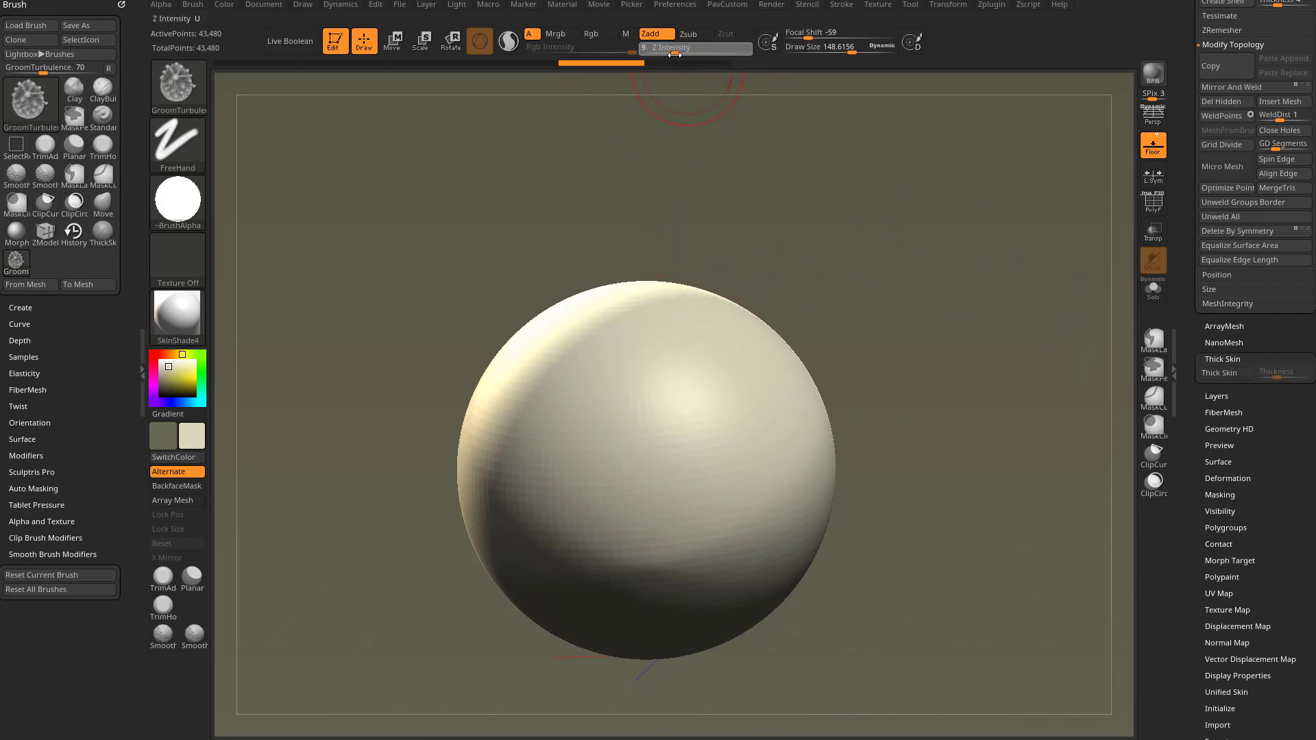
With lowered intensity and Thick Skin, smear turbulent test strokes across the sphere, checking Render settings
click(687, 384)
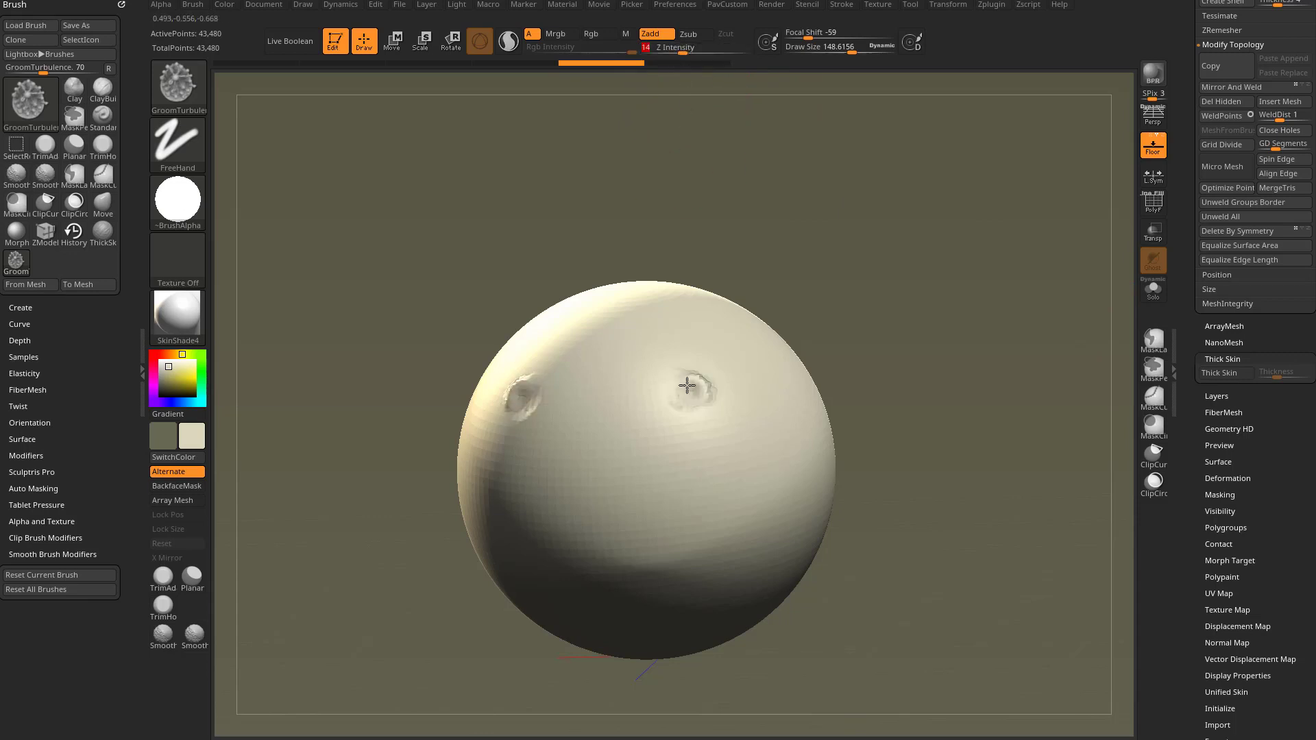
drag(688, 384, 713, 373)
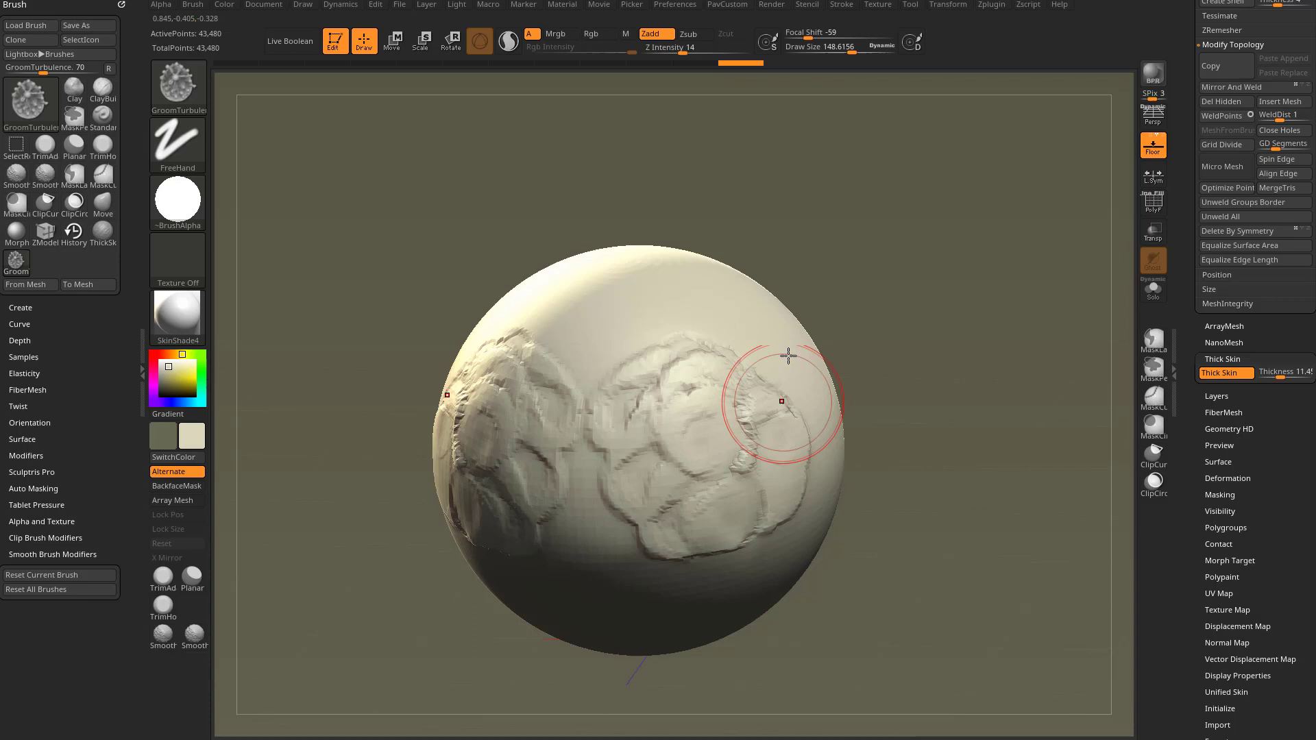
click(770, 6)
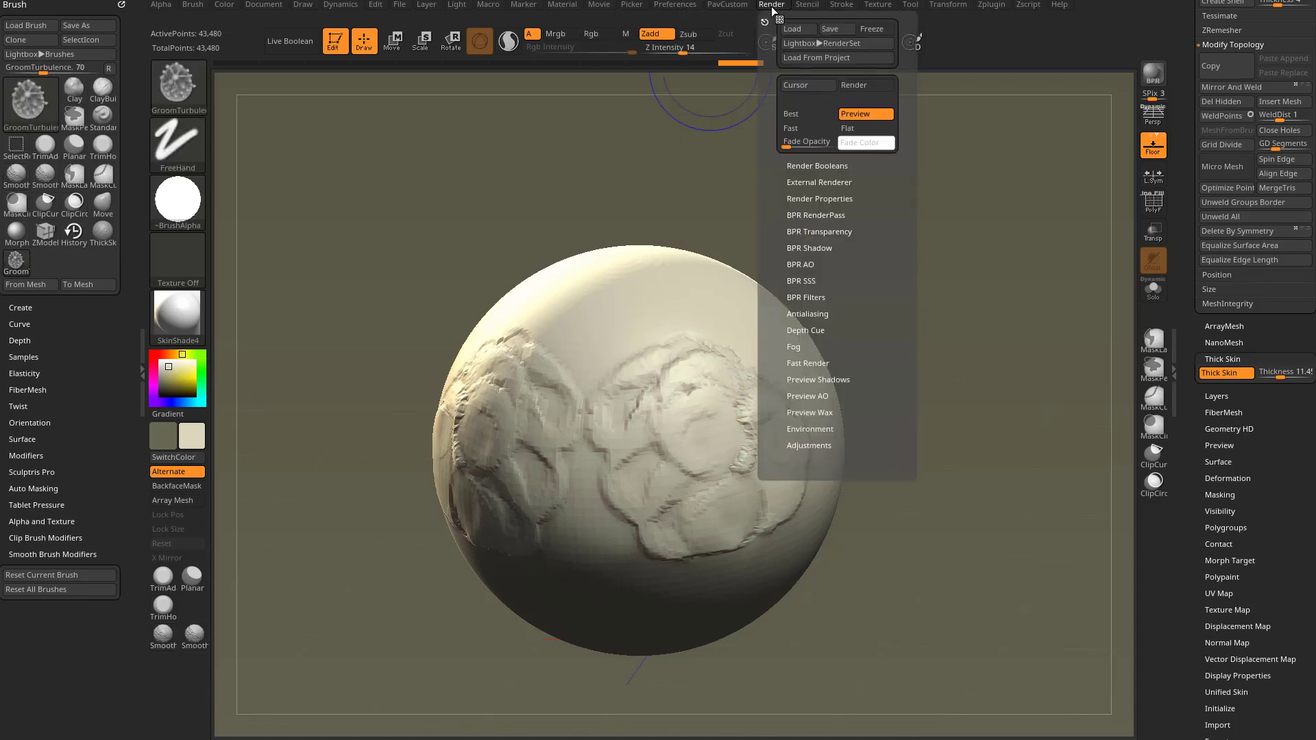
click(808, 395)
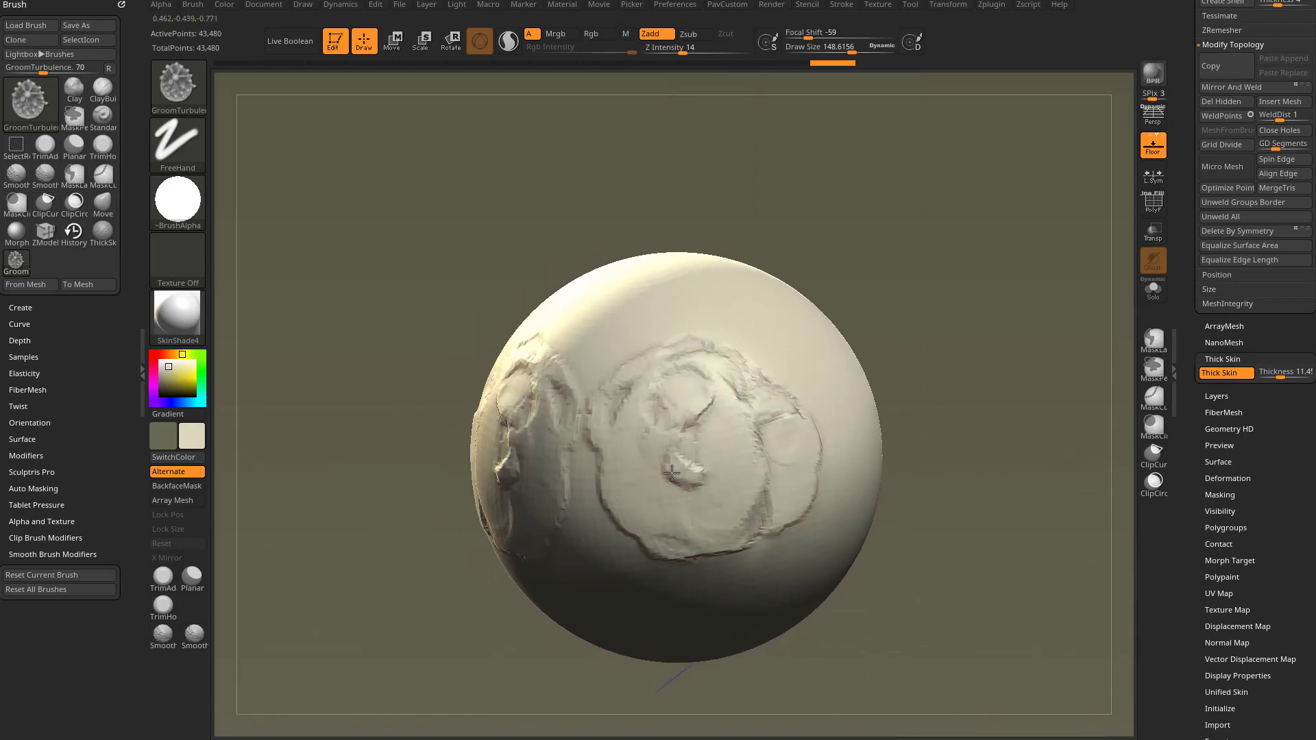
drag(667, 471, 704, 420)
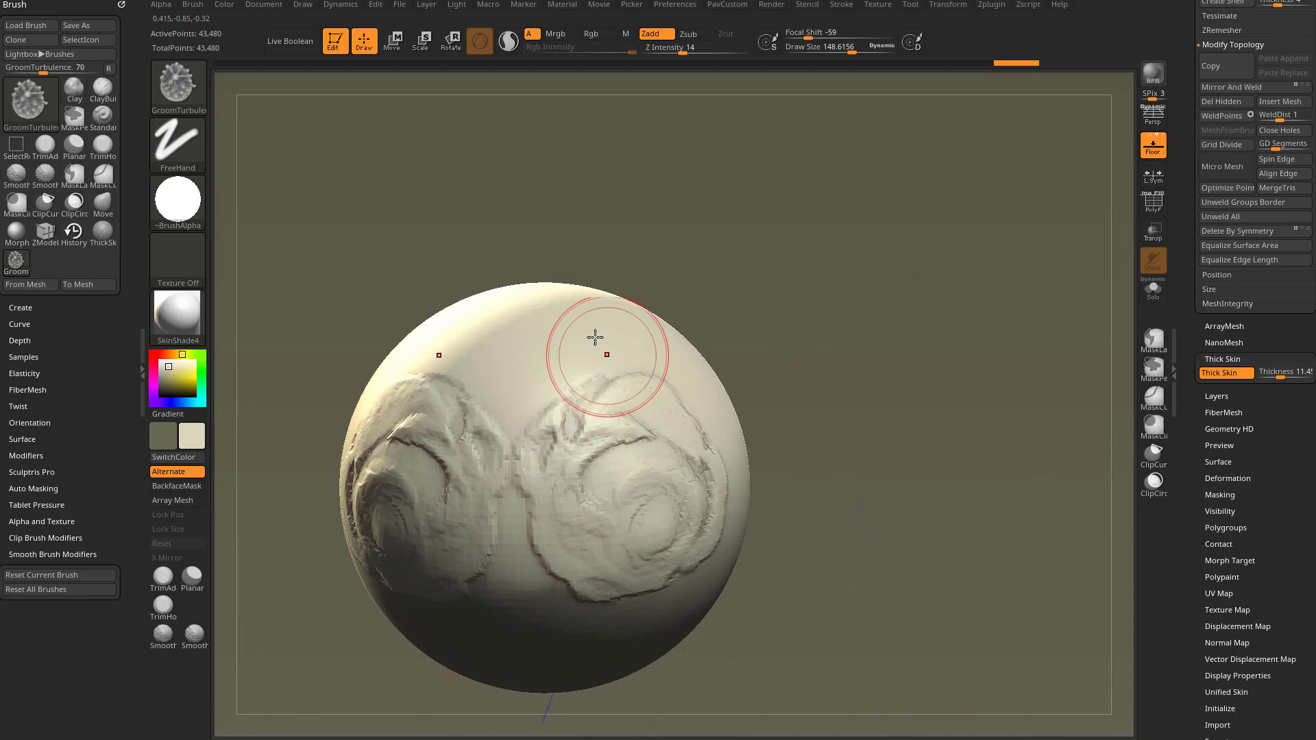
click(176, 194)
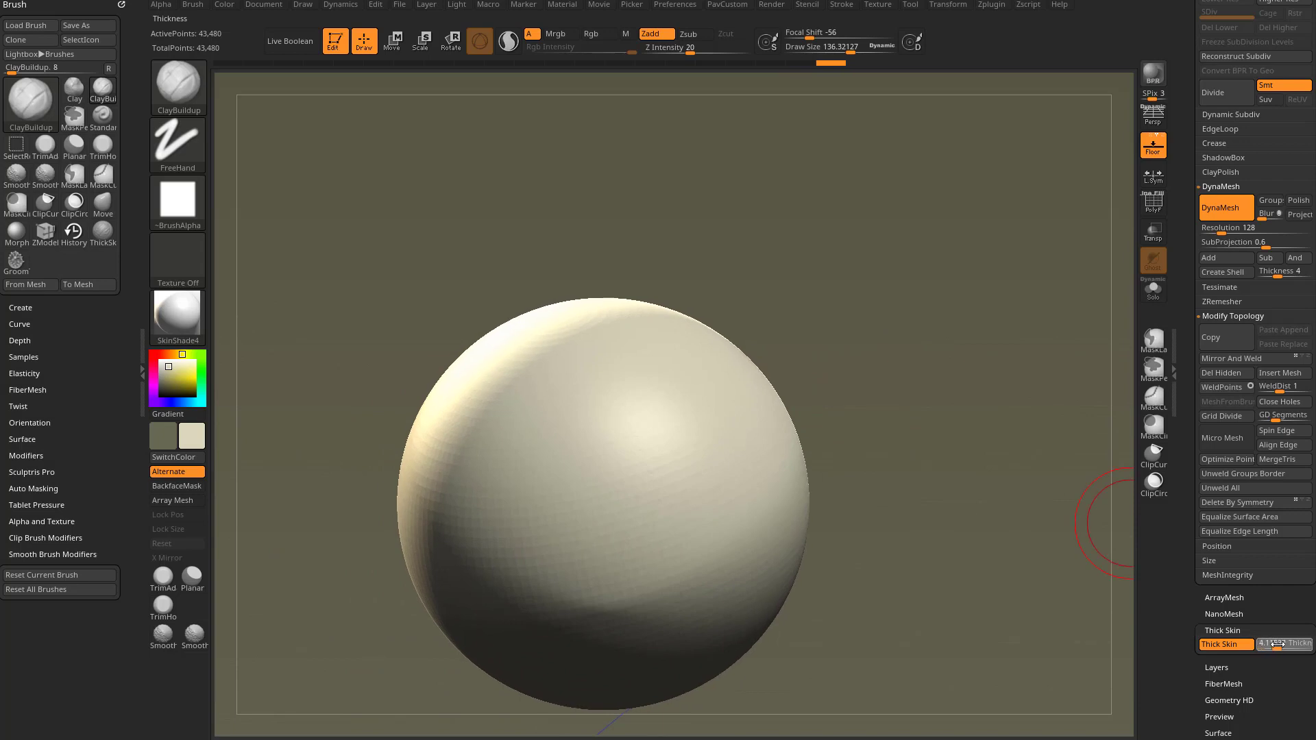
Set DynaMesh Resolution to 240, show PolyFrame and remesh the sphere to about 153k points
drag(1266, 645, 1292, 644)
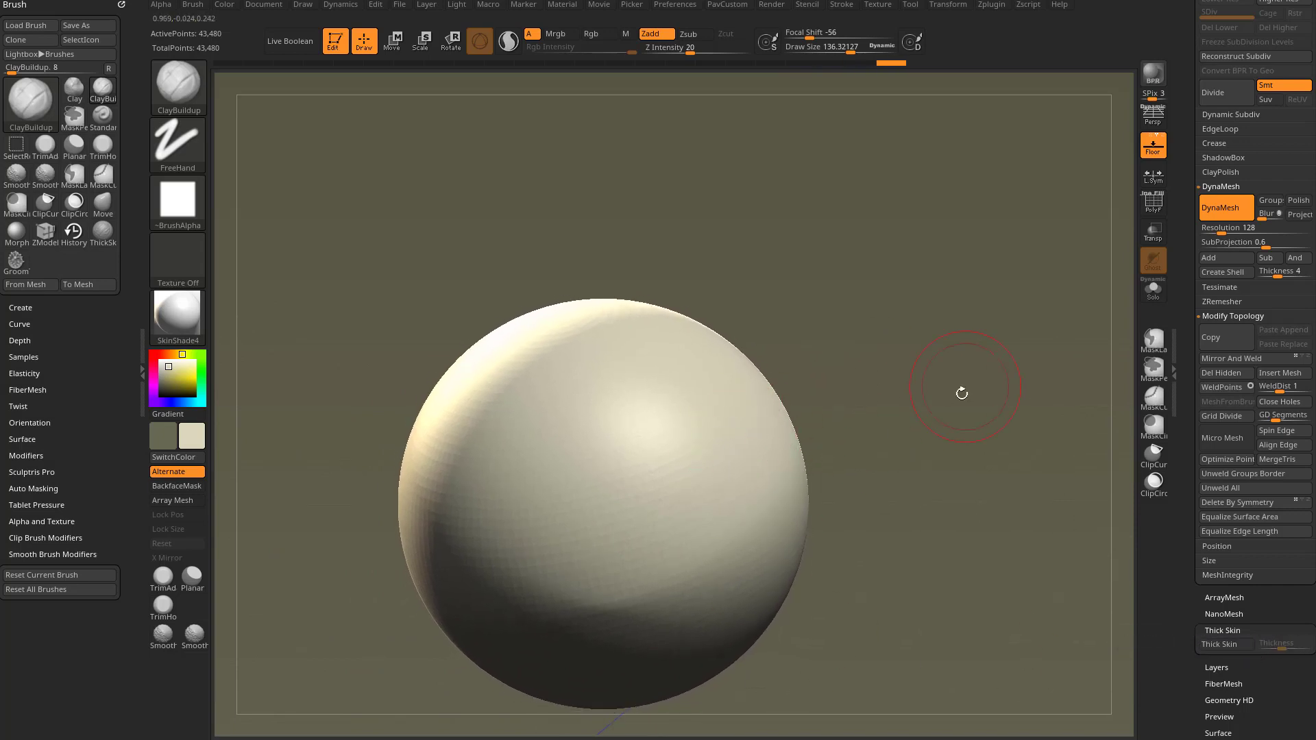
click(1153, 203)
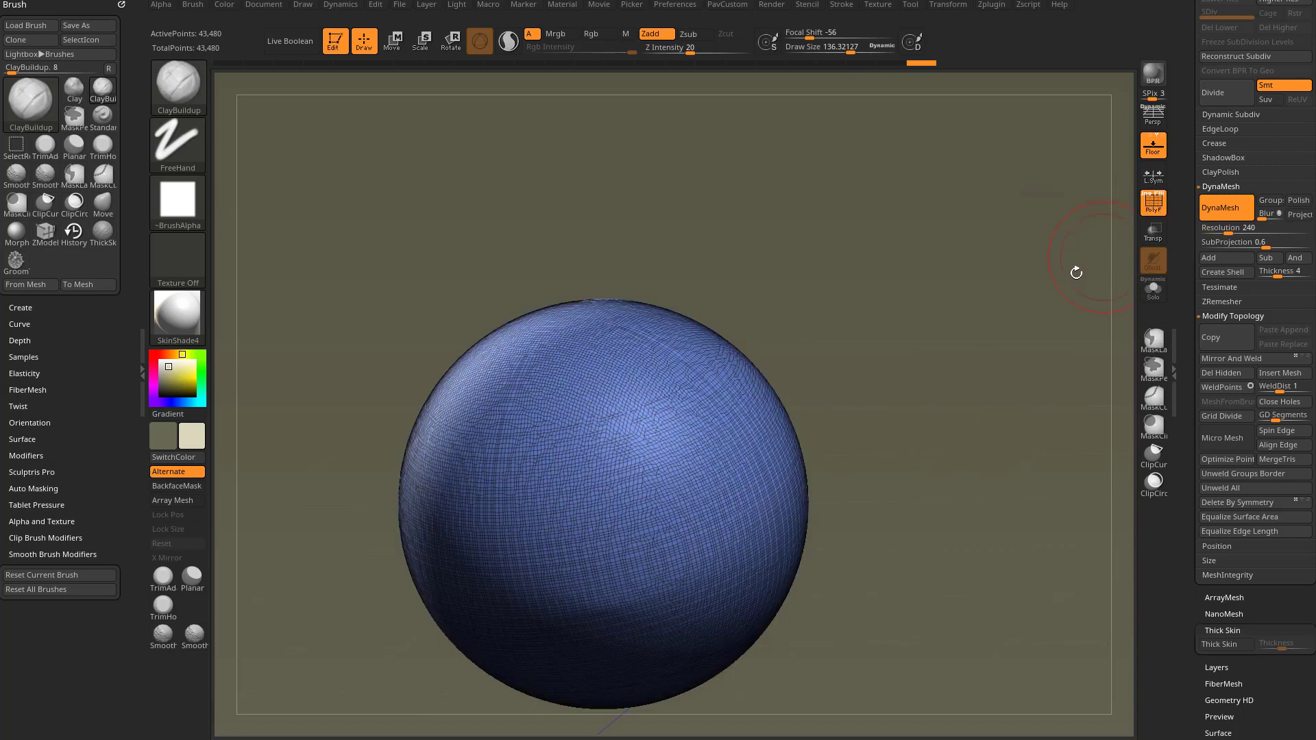
drag(704, 444, 706, 446)
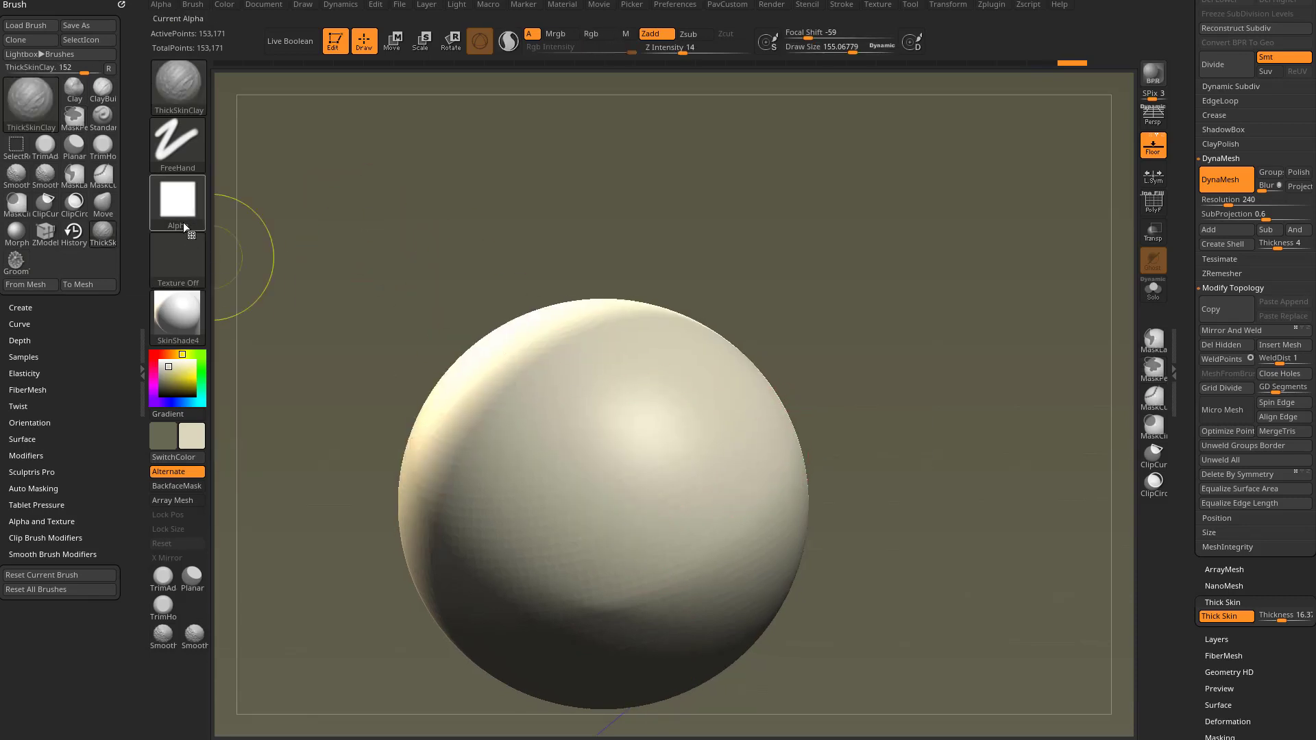
Give ThickSkinClay streaky Alpha 61 and smear two broad ridged clay patches on the sphere
click(176, 201)
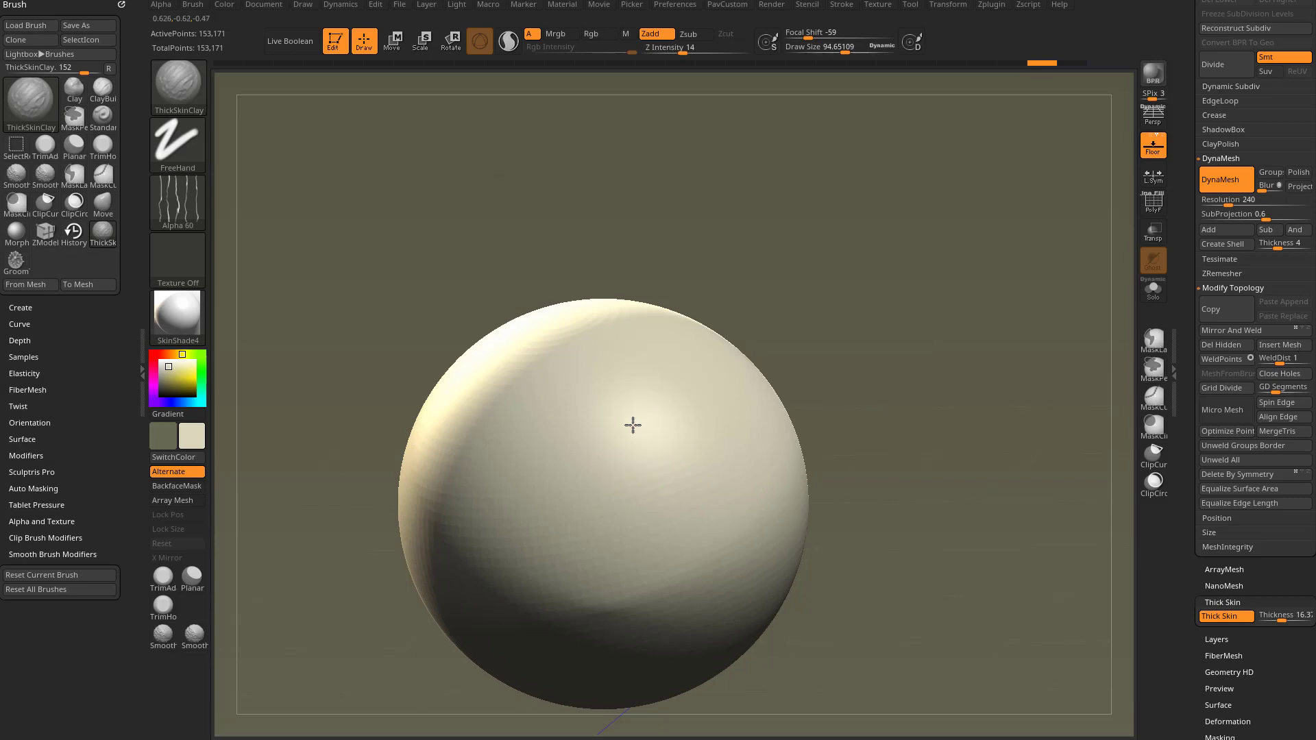
drag(428, 479, 656, 546)
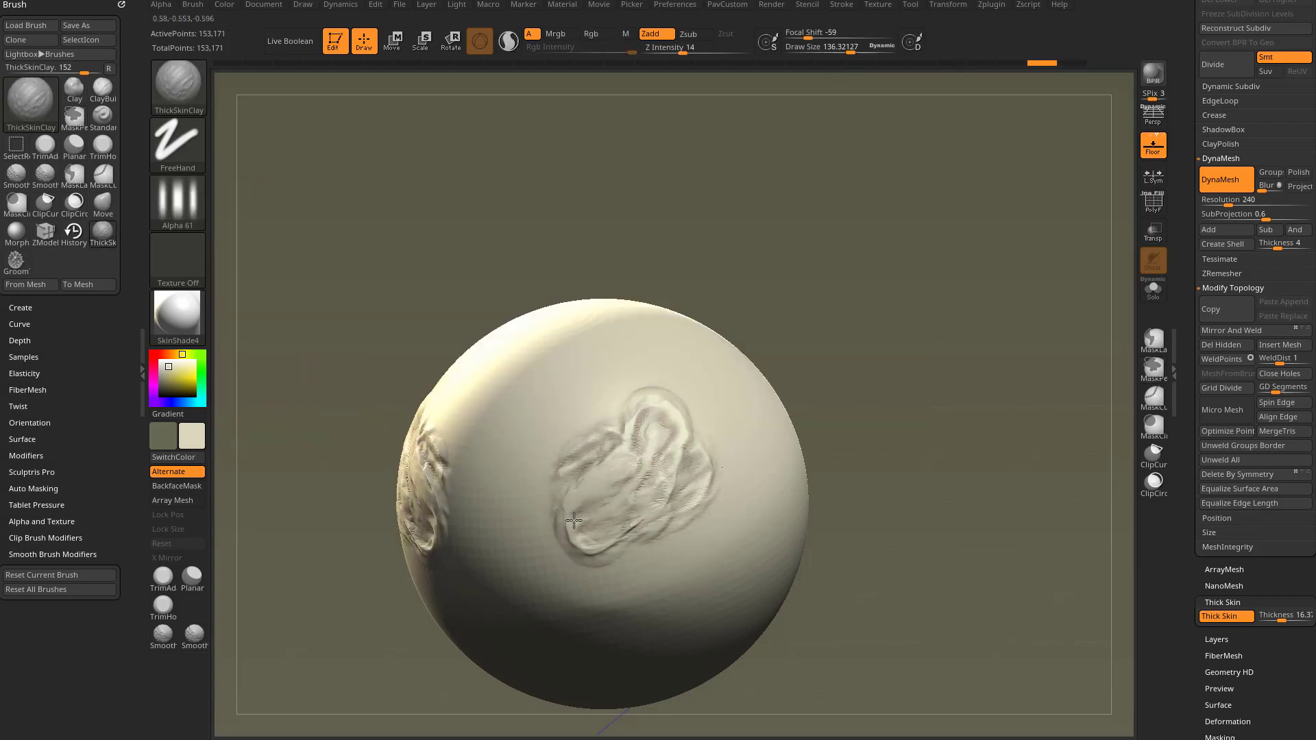
drag(570, 521, 613, 423)
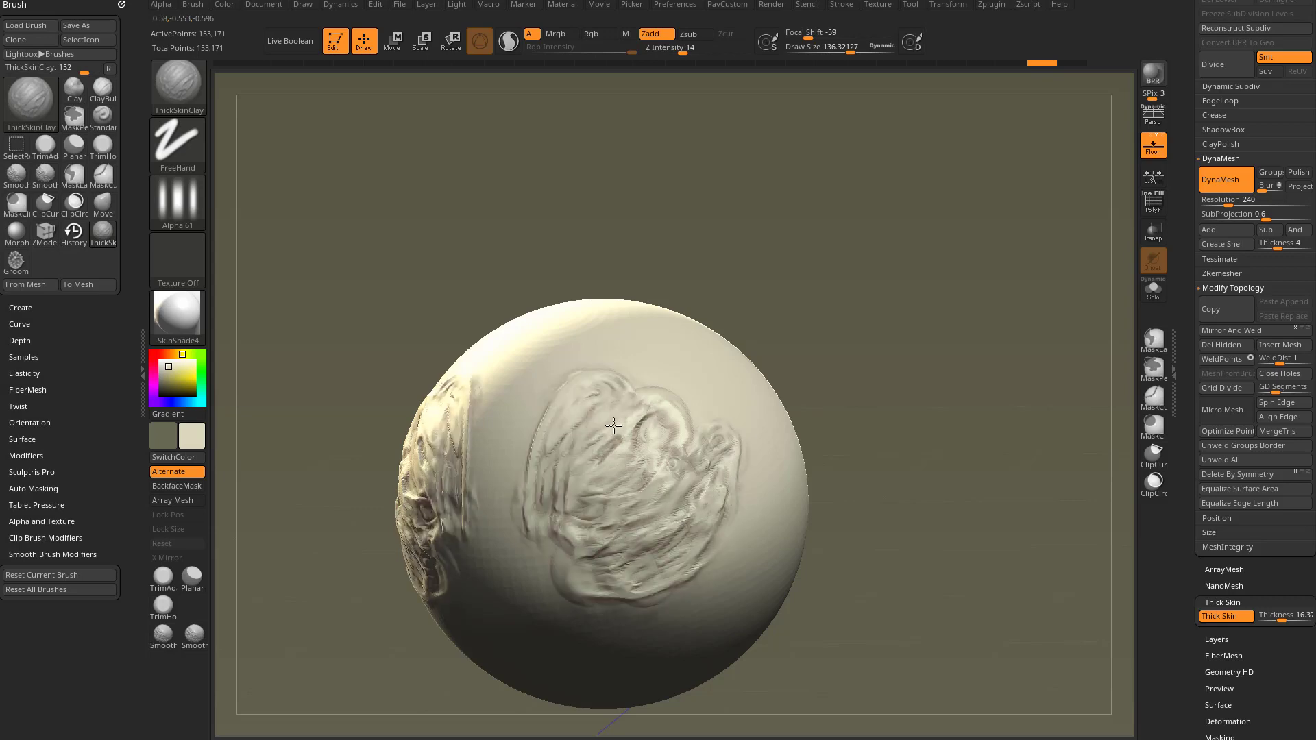